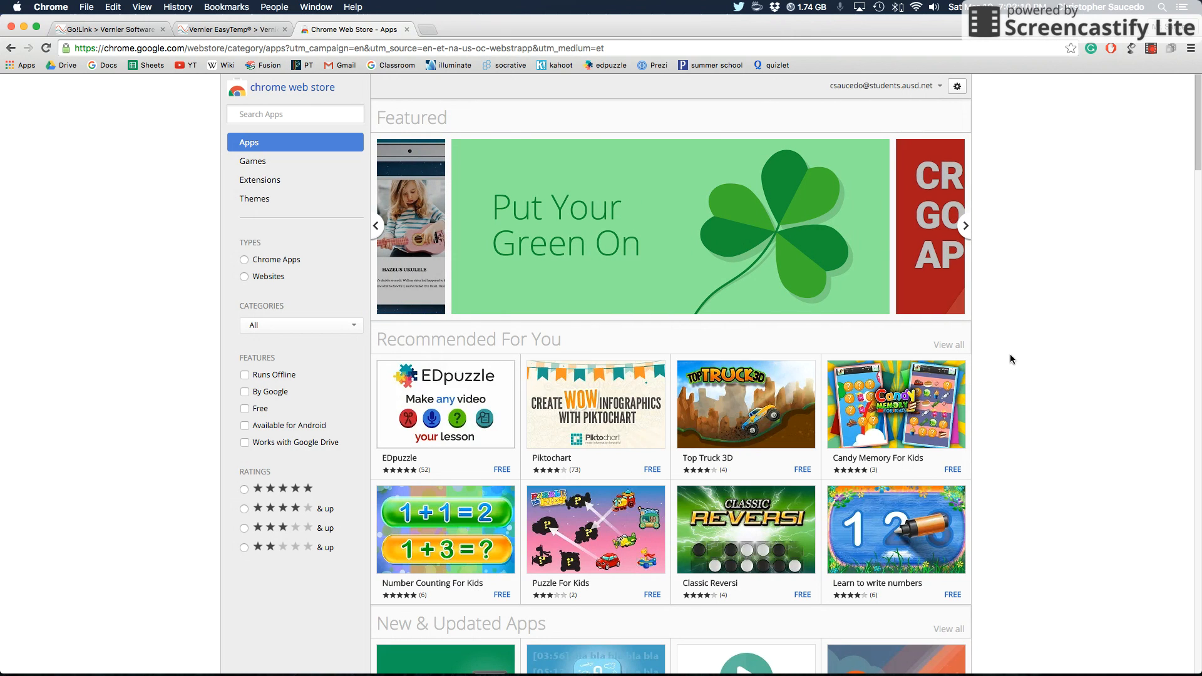
mouse_move(928, 205)
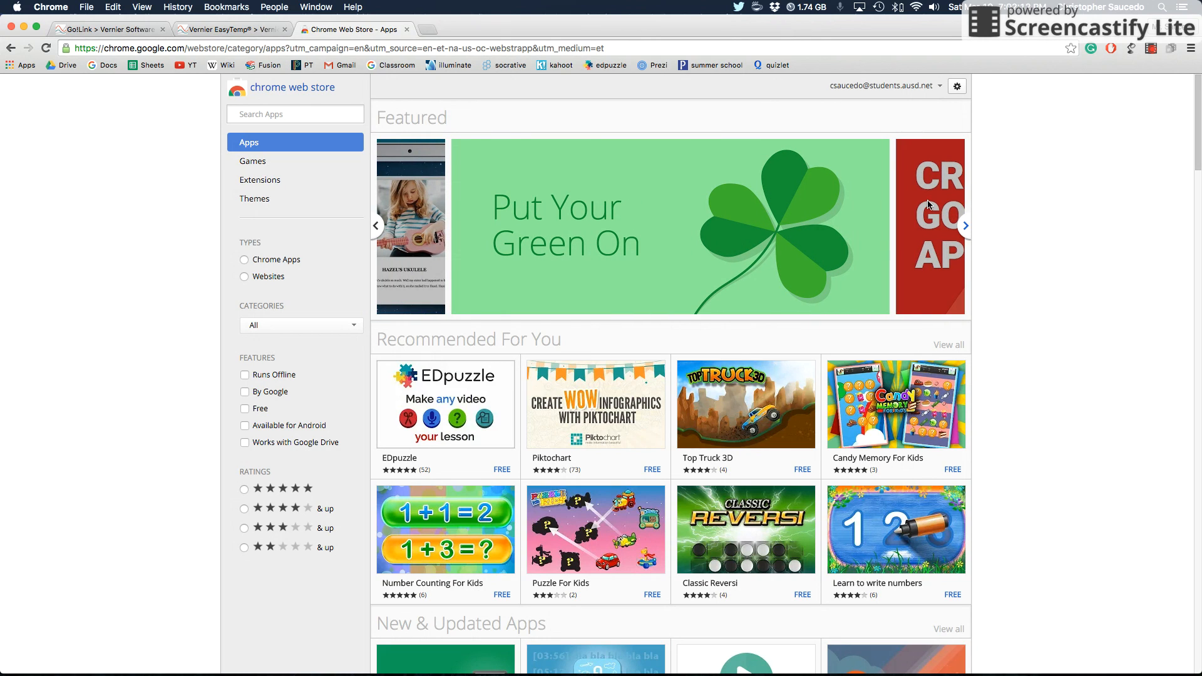
mouse_move(295, 98)
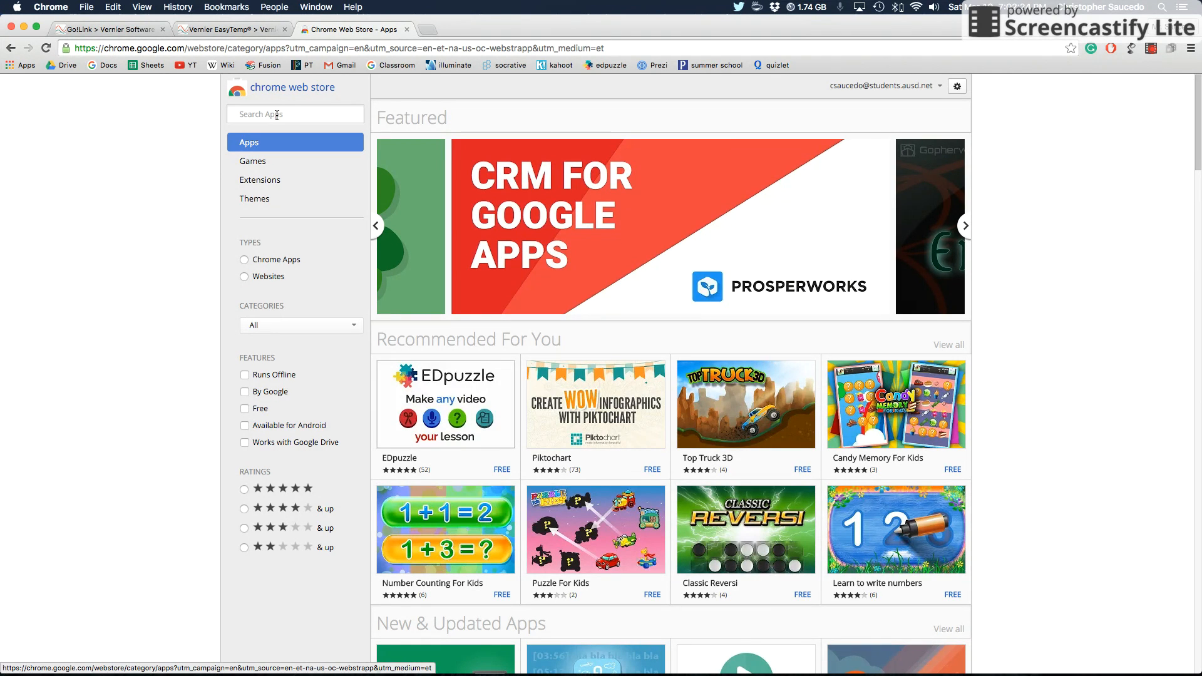
Step: Search the store for 'graphical analysis' and open the Vernier Graphical Analysis details
text(graphical analysis)
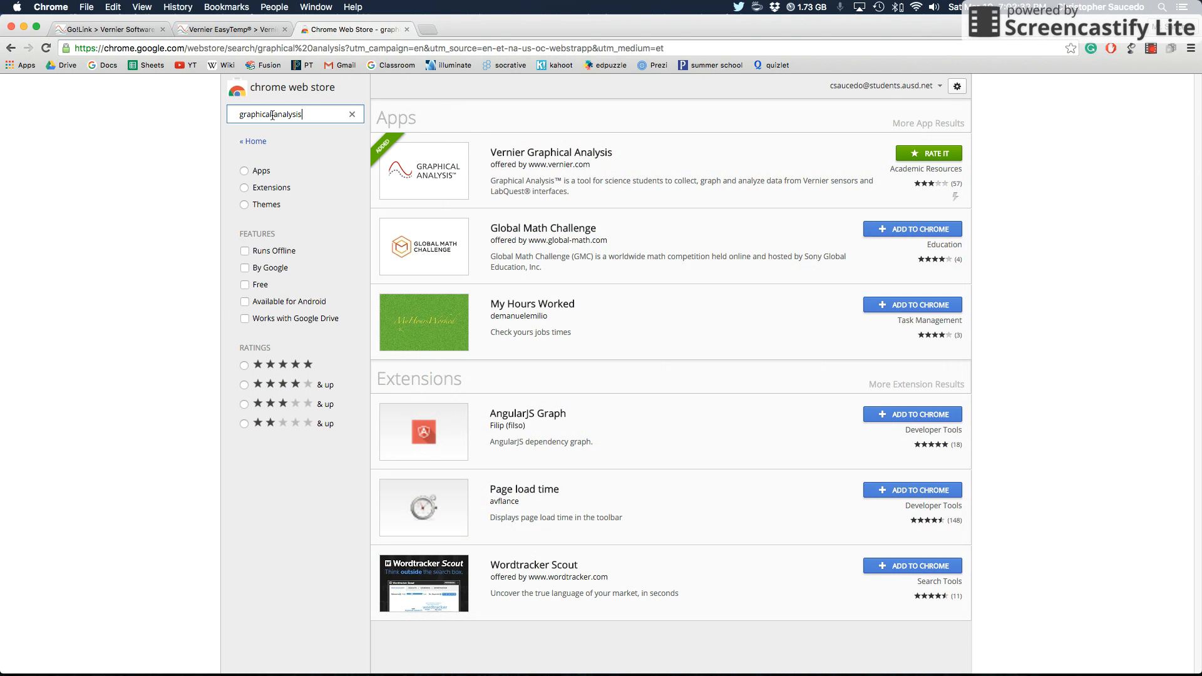
mouse_move(580, 164)
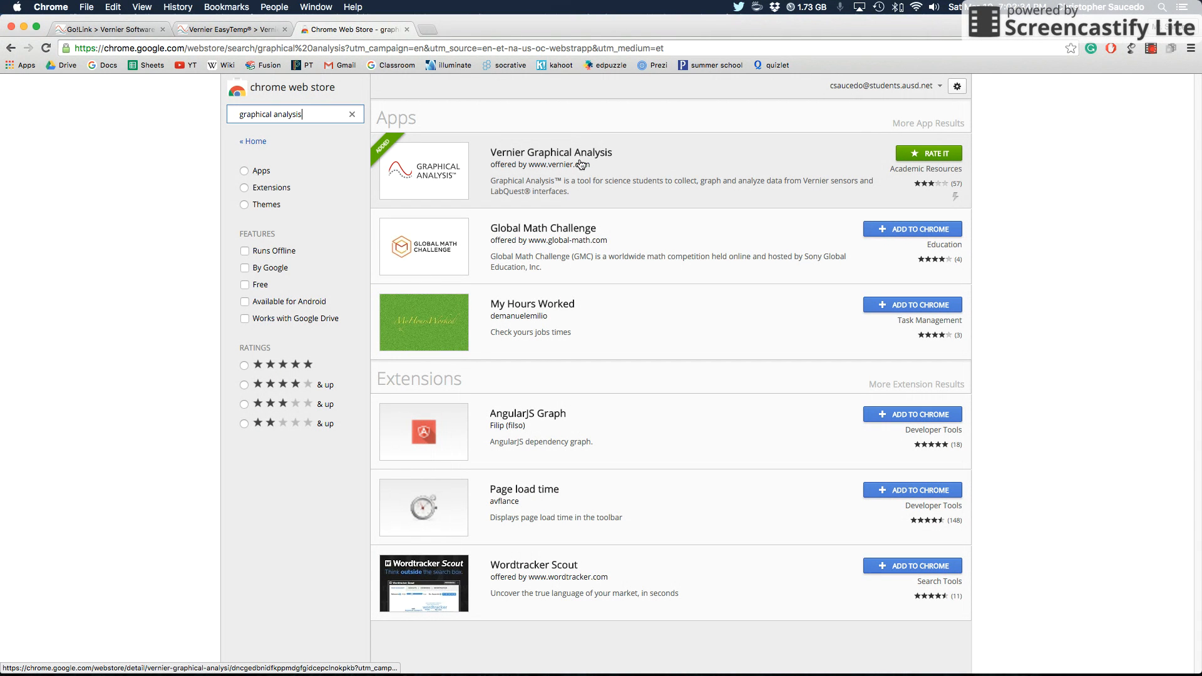
mouse_move(618, 161)
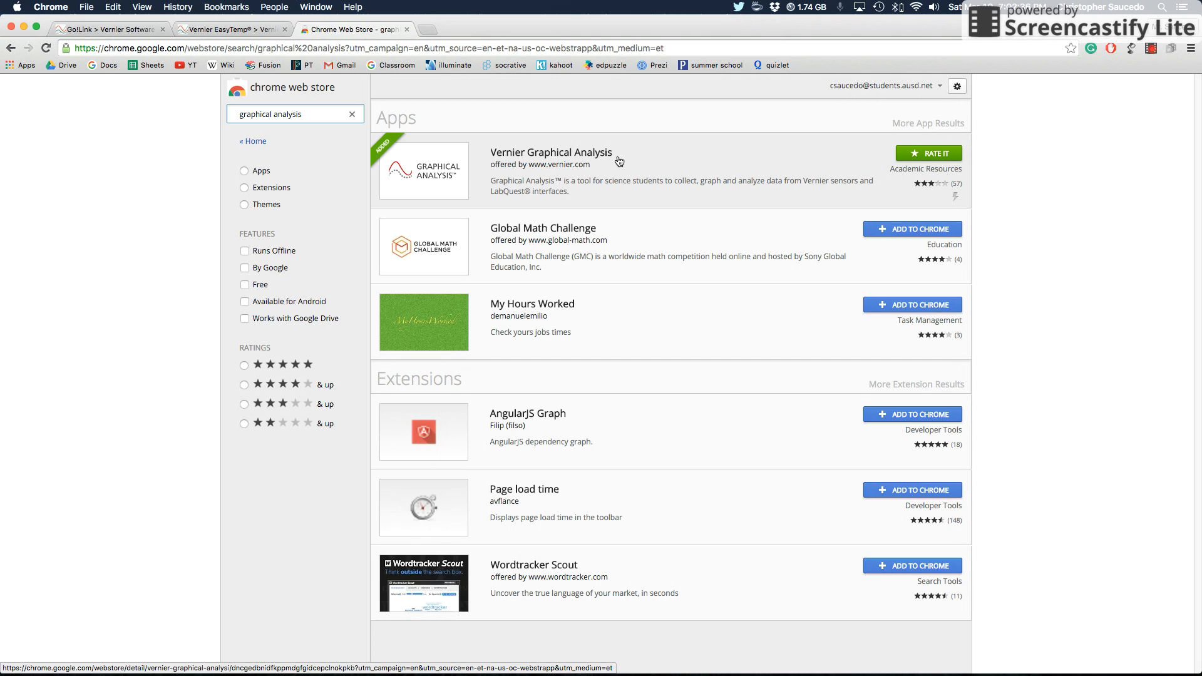
click(549, 152)
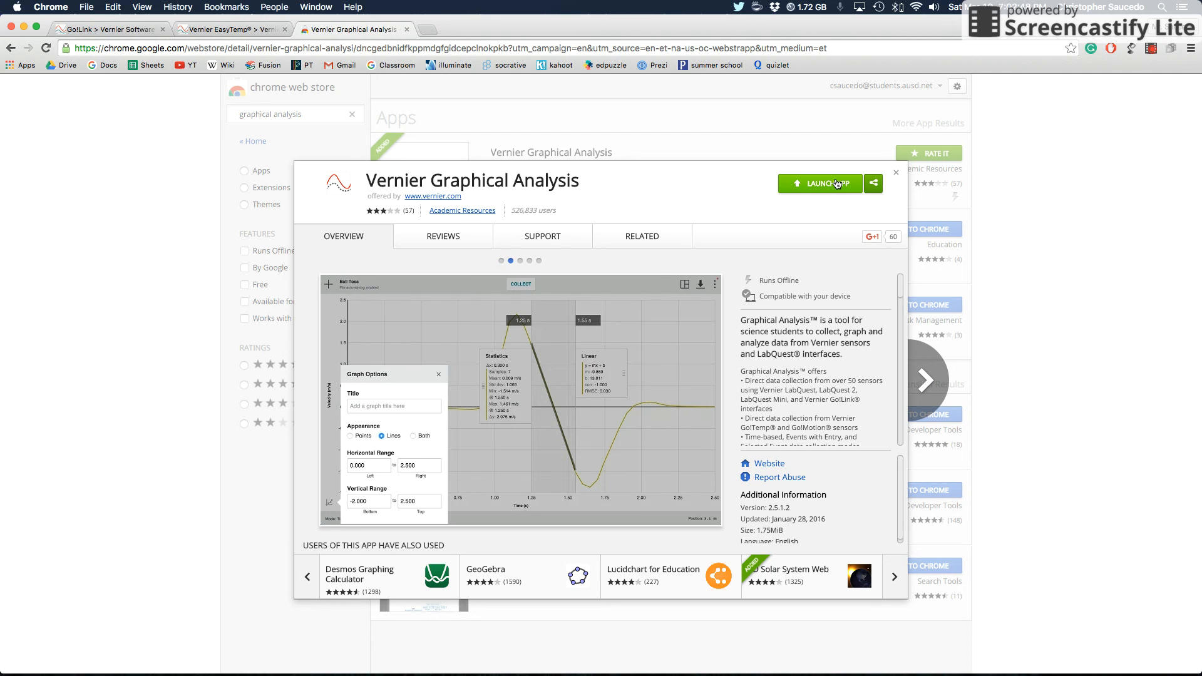
Step: Launch the Graphical Analysis app from its store detail page
click(819, 183)
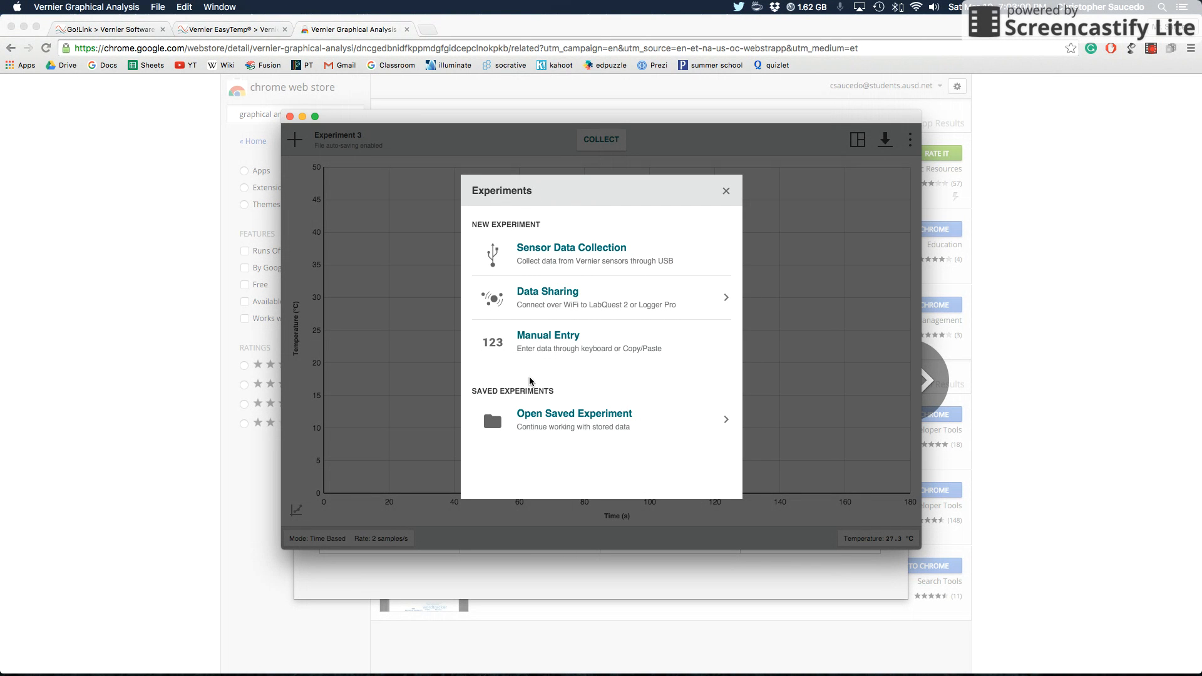
mouse_move(627, 308)
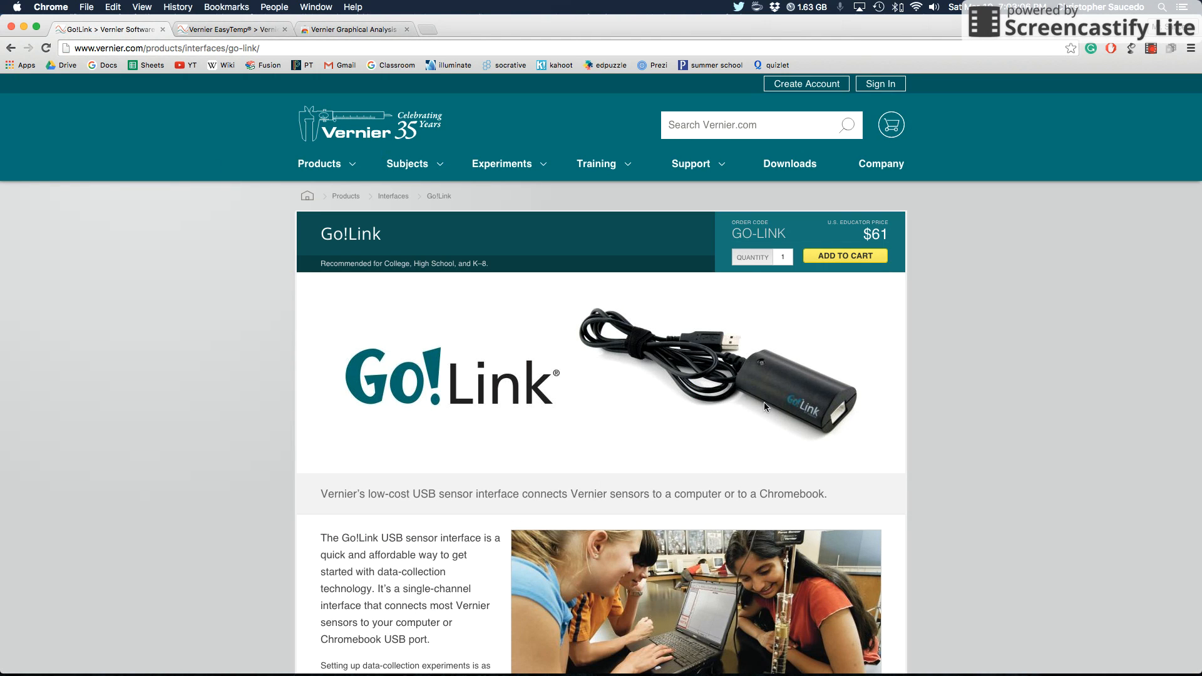
mouse_move(700, 348)
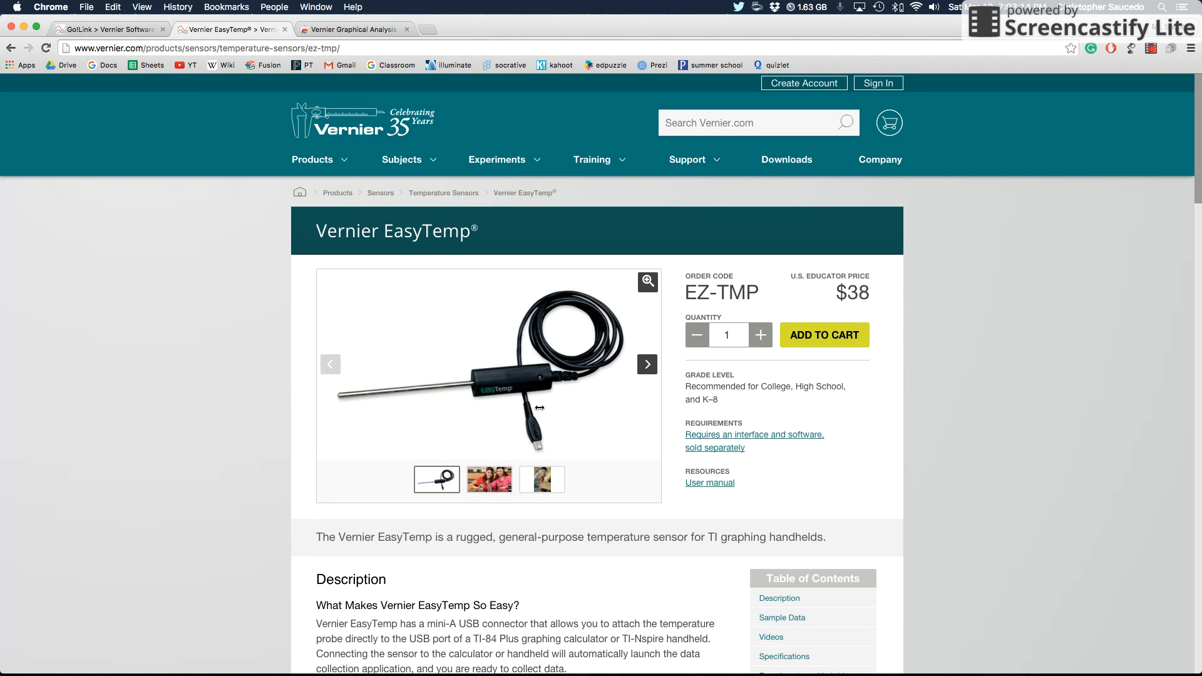
mouse_move(535, 415)
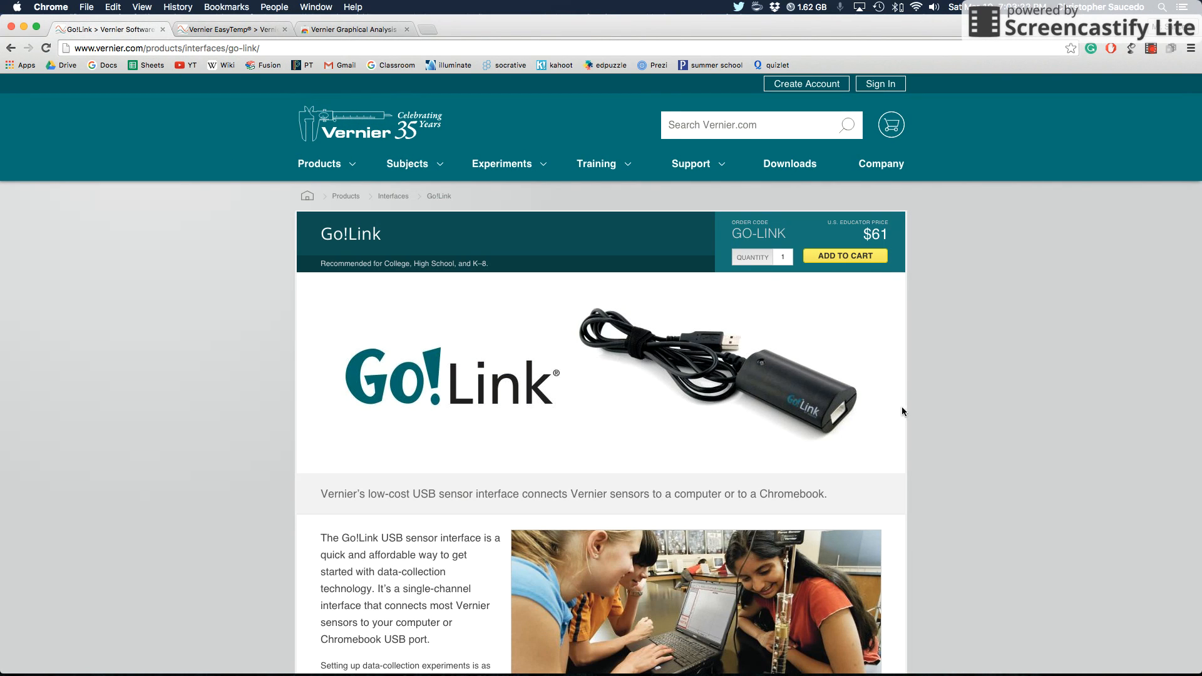
mouse_move(772, 369)
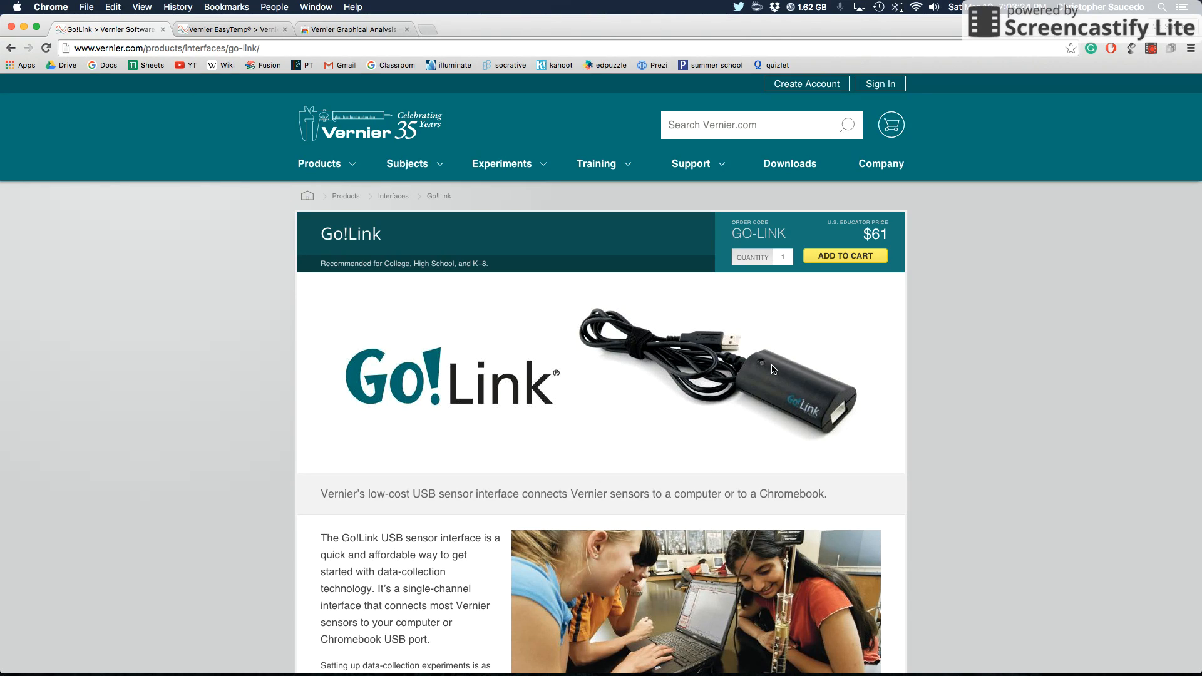
mouse_move(767, 369)
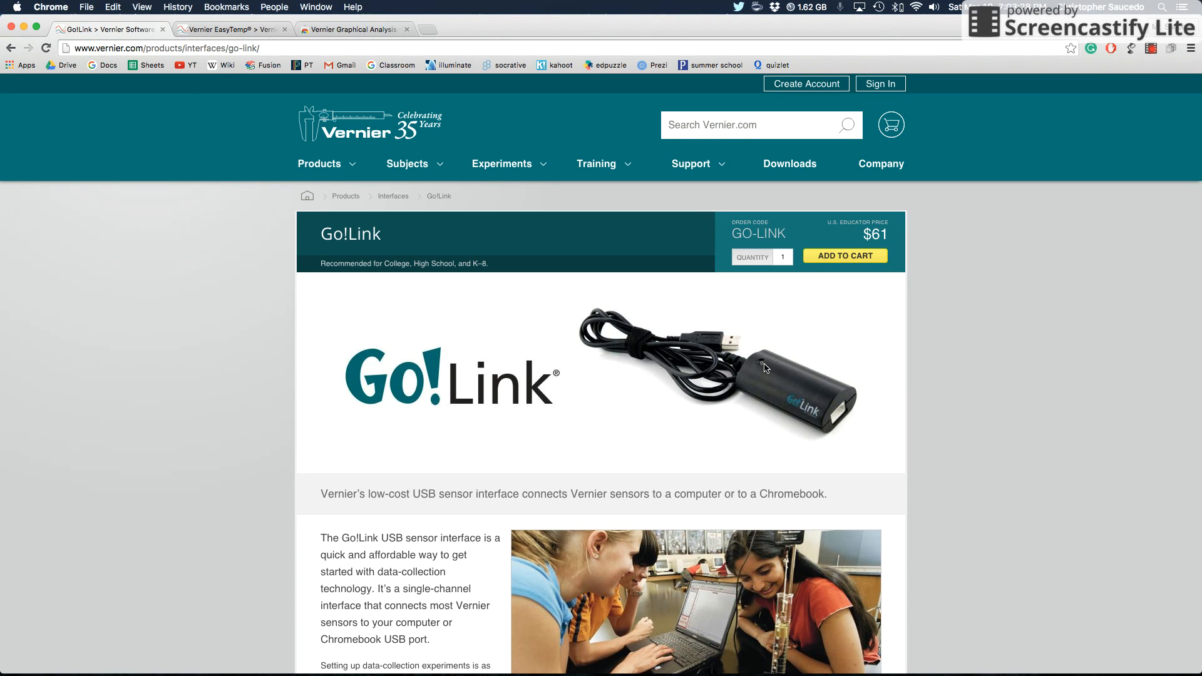
mouse_move(534, 337)
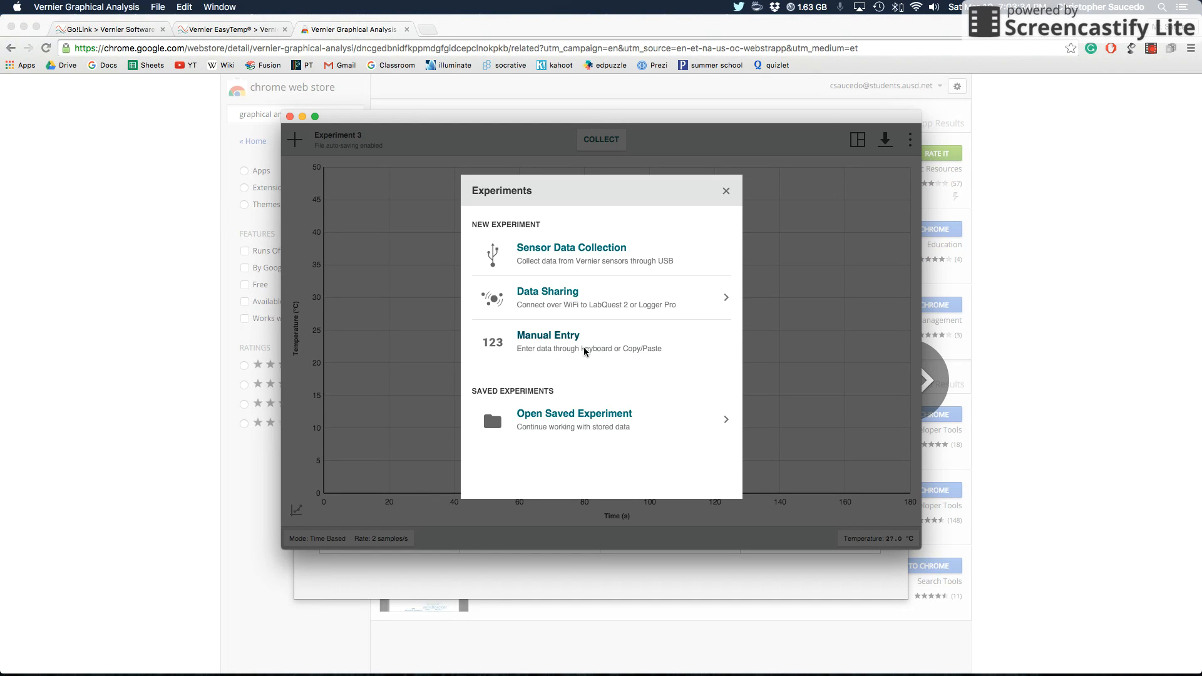
mouse_move(565, 235)
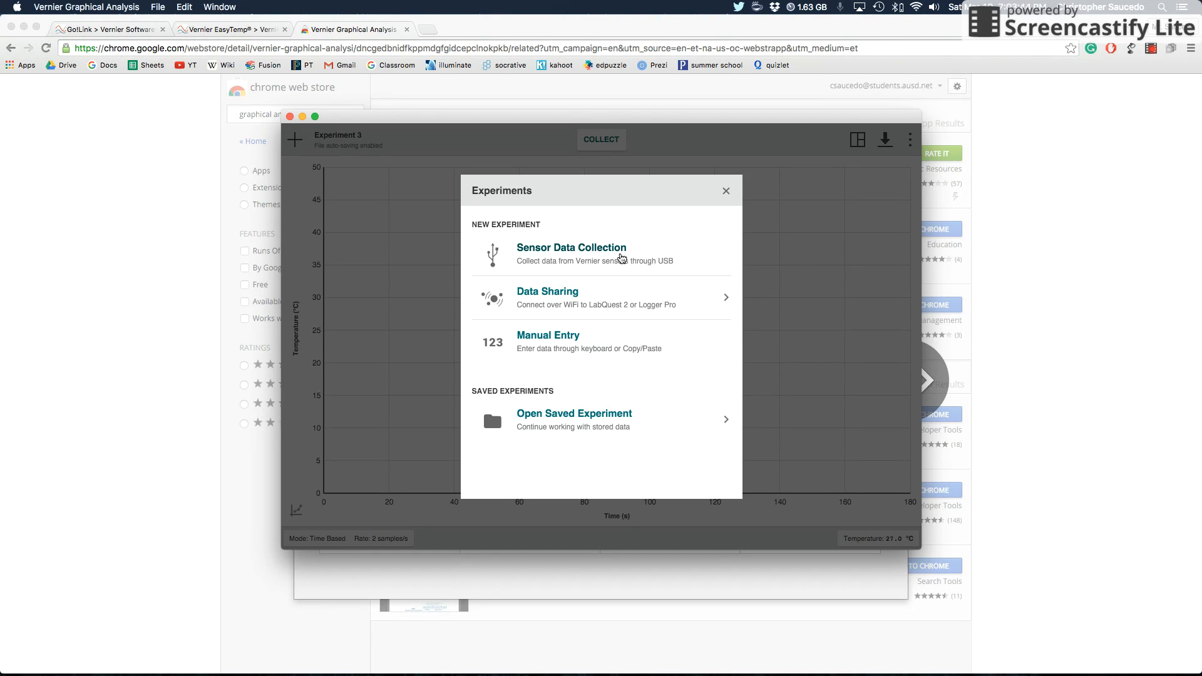
mouse_move(600, 258)
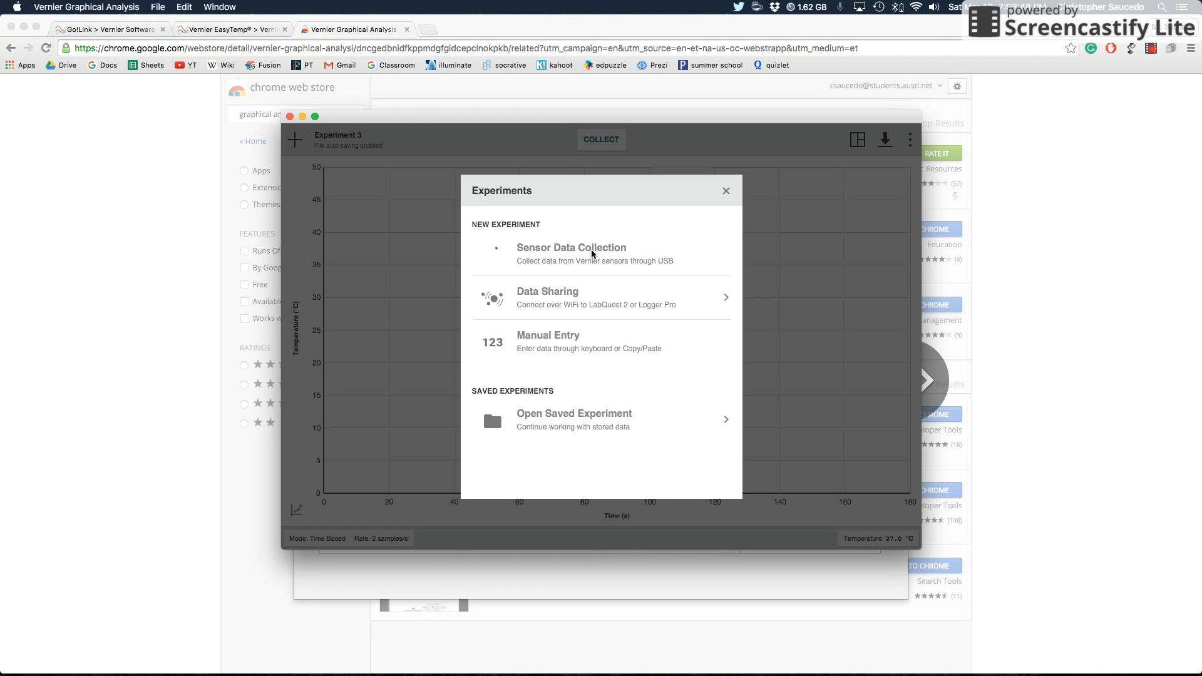
Step: Start a Sensor Data Collection experiment for temperature versus time
click(725, 190)
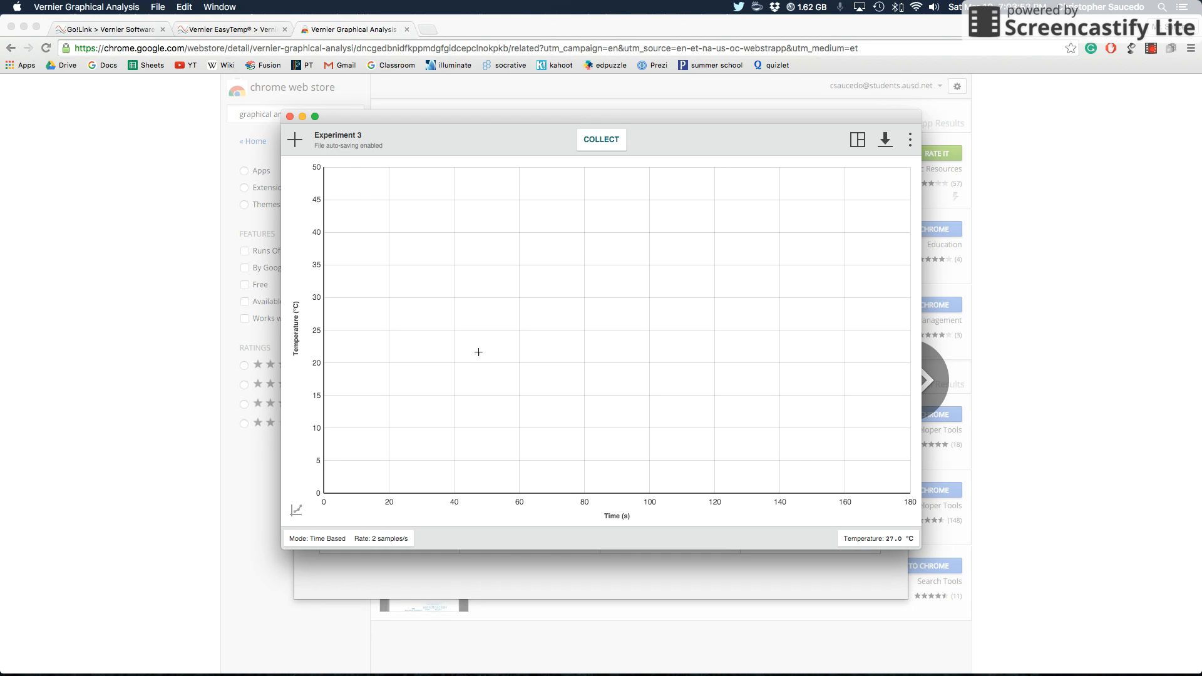
mouse_move(349, 172)
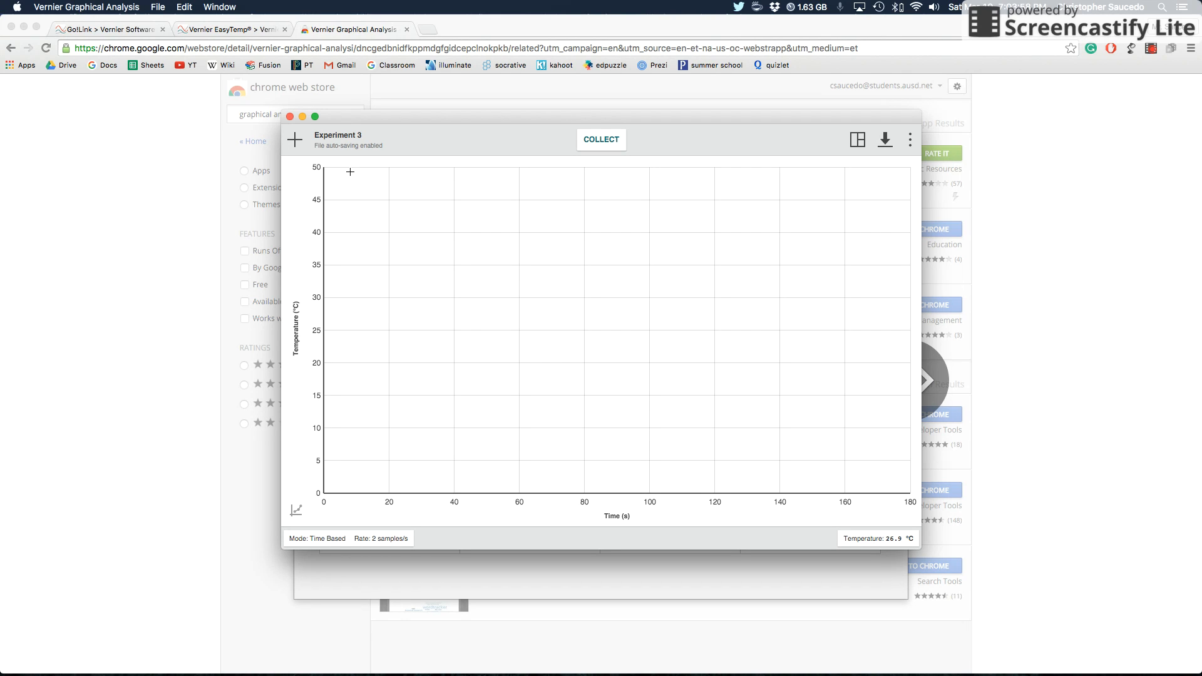
mouse_move(347, 135)
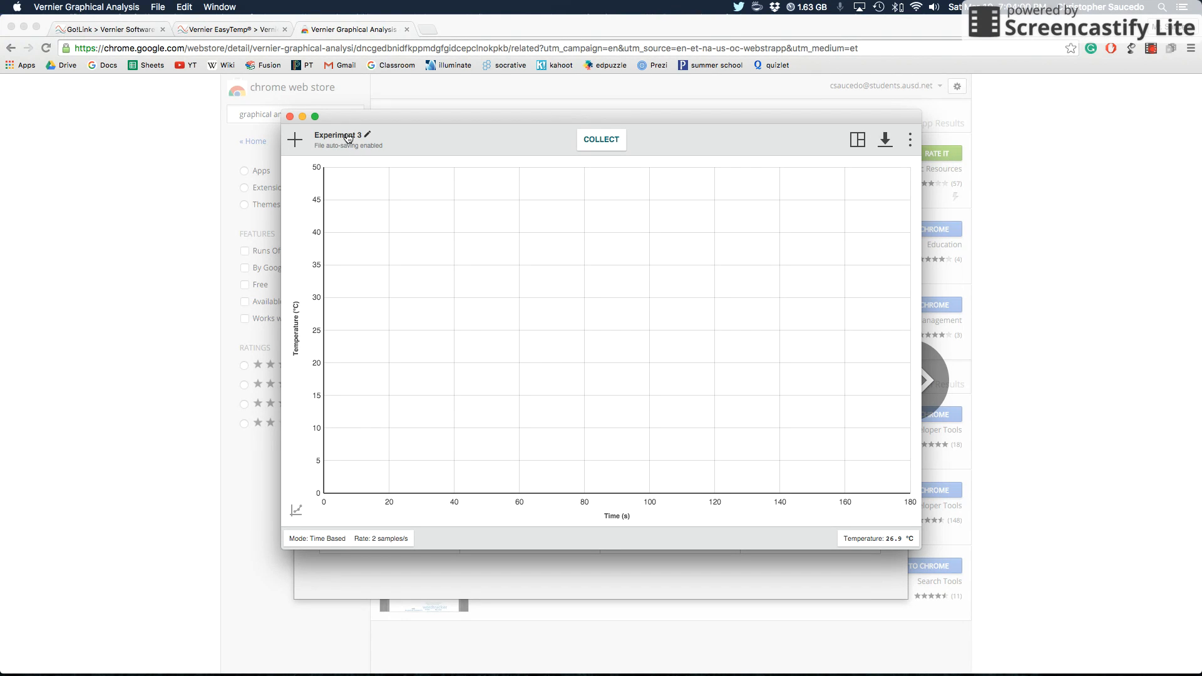
Step: Rename Experiment 3 to 'Heating Curve'
click(367, 136)
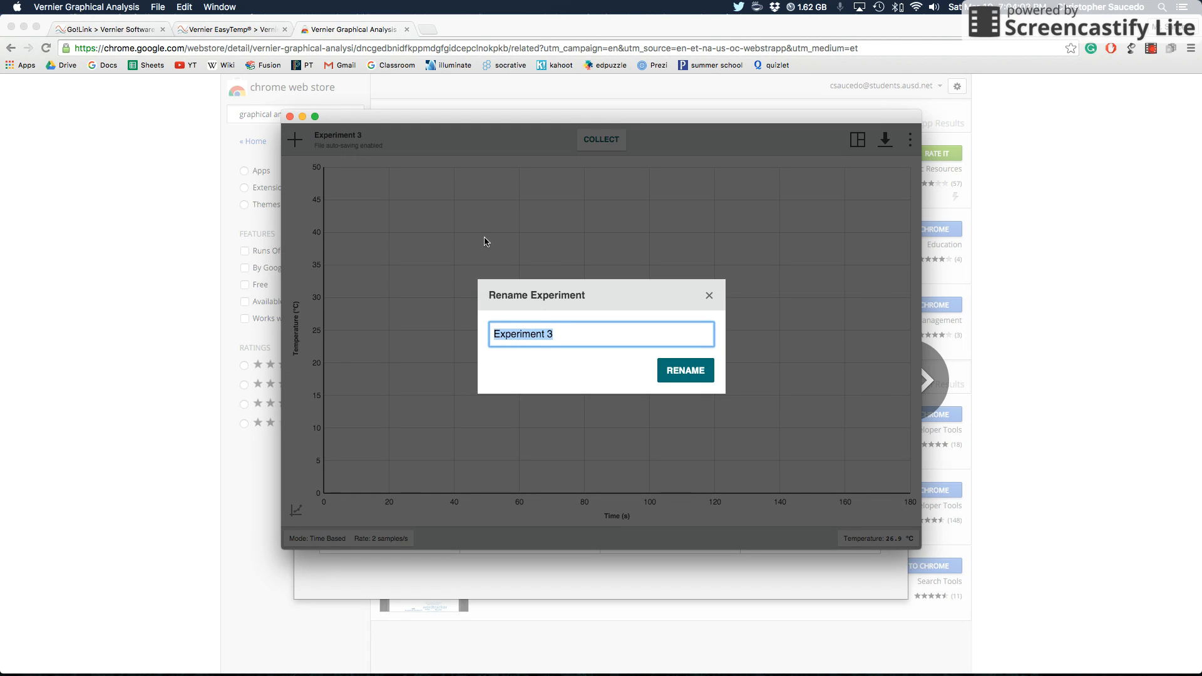
mouse_move(556, 267)
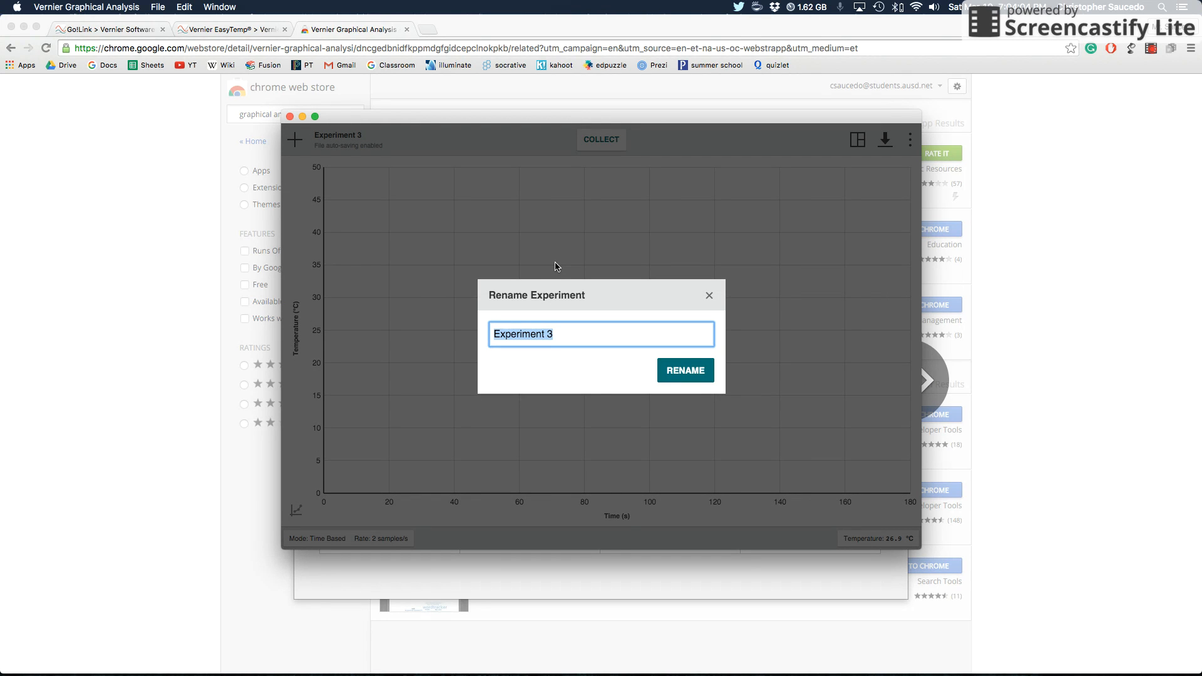
text(Heating C)
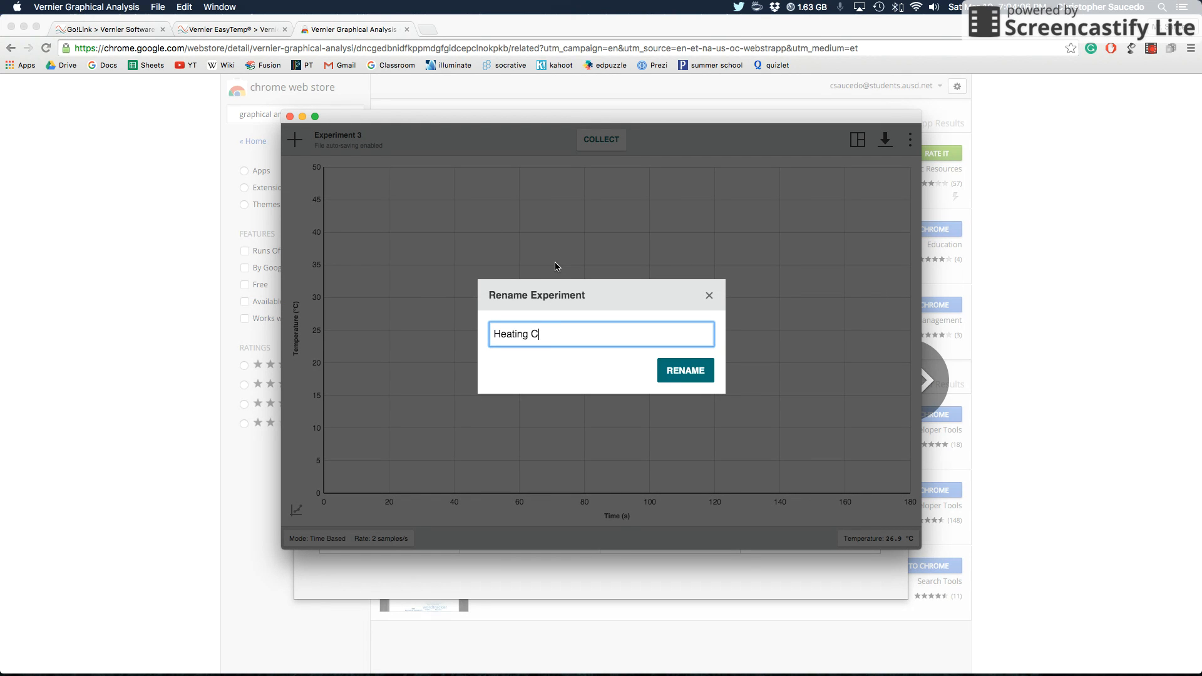
click(684, 370)
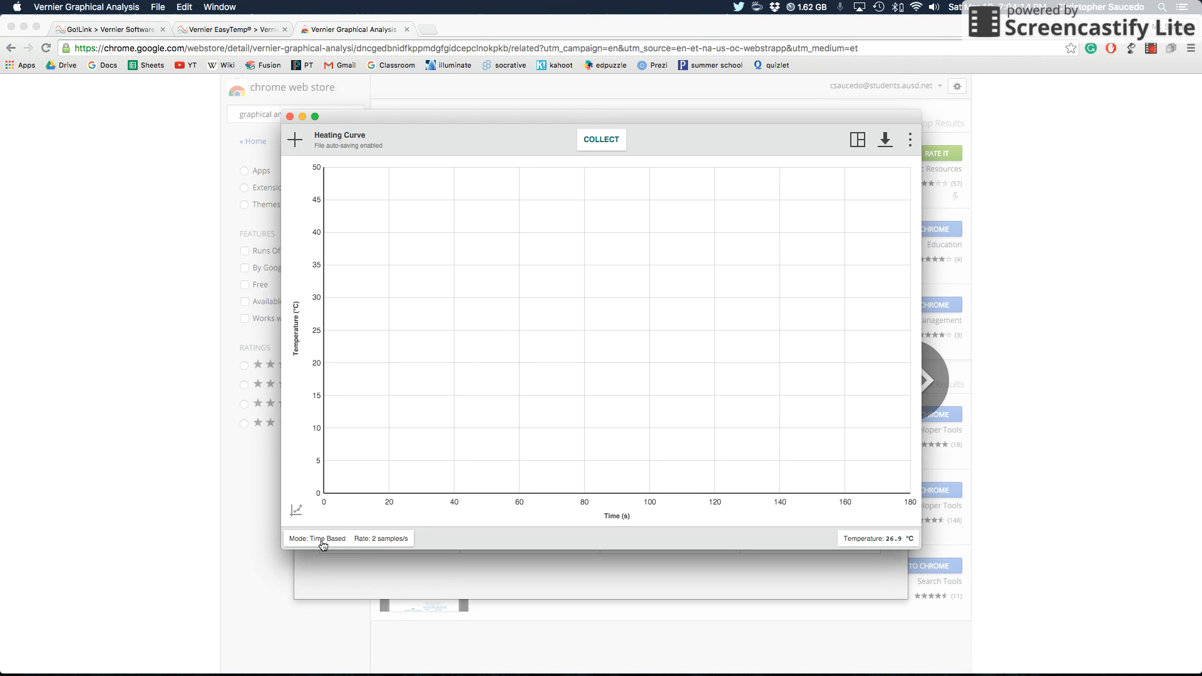
mouse_move(365, 546)
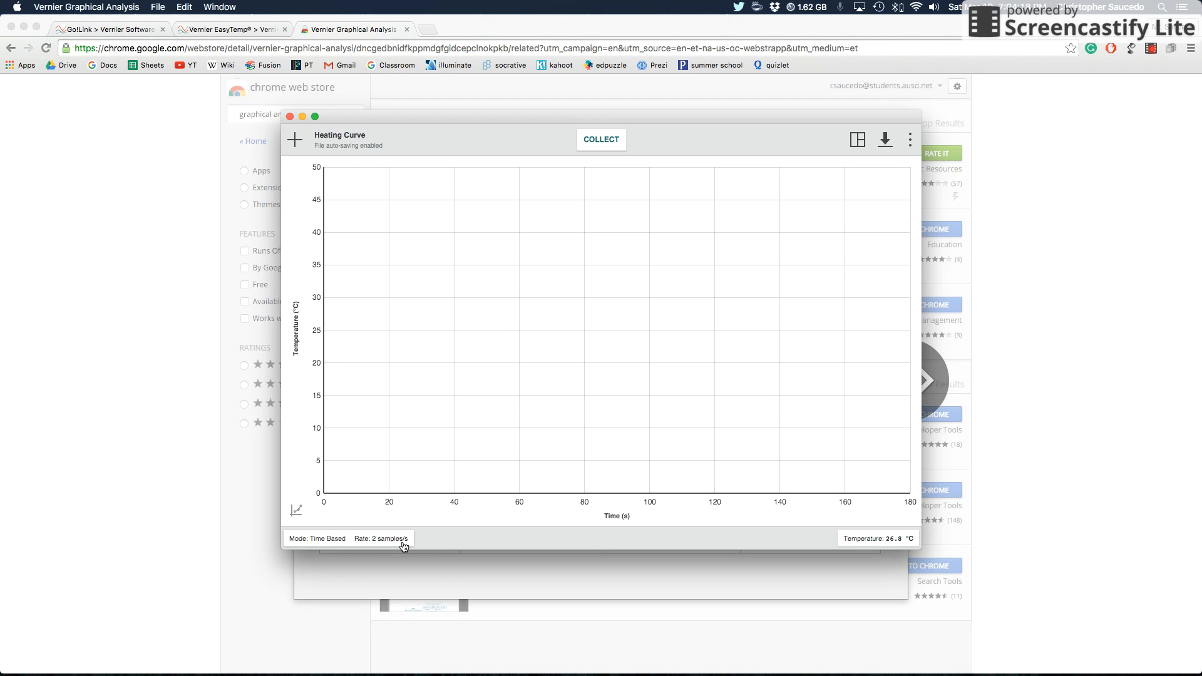
Step: Set data collection to end manually instead of after 180 s, keeping 2 samples per second
click(317, 537)
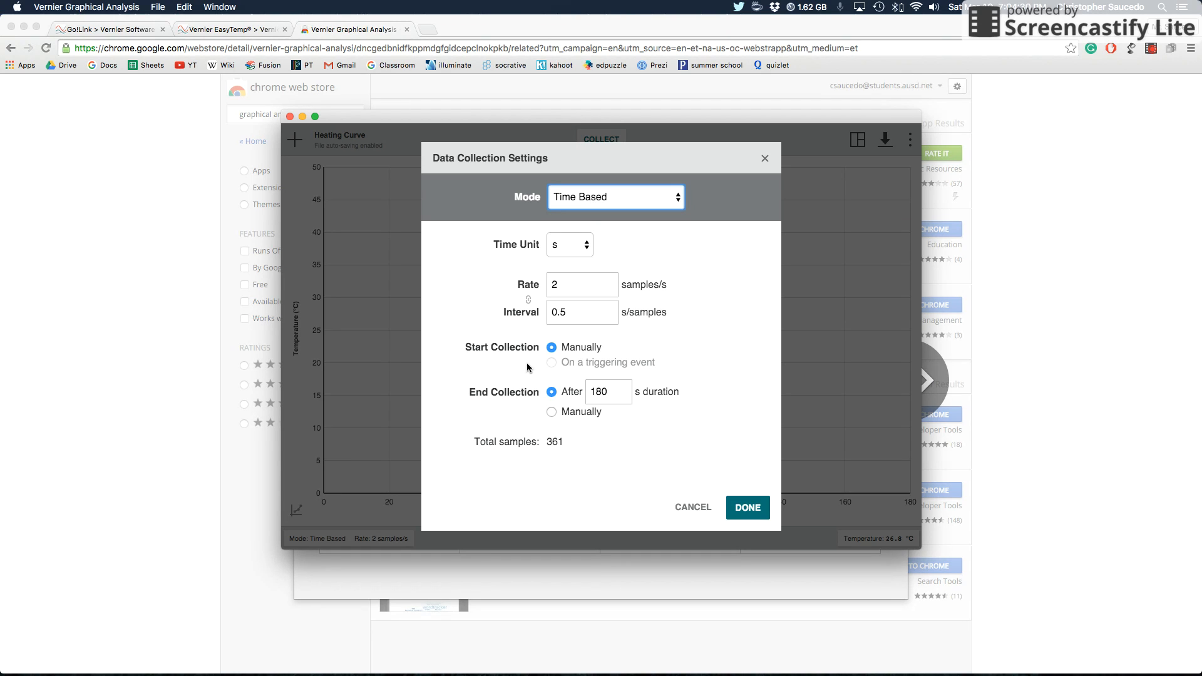
mouse_move(558, 426)
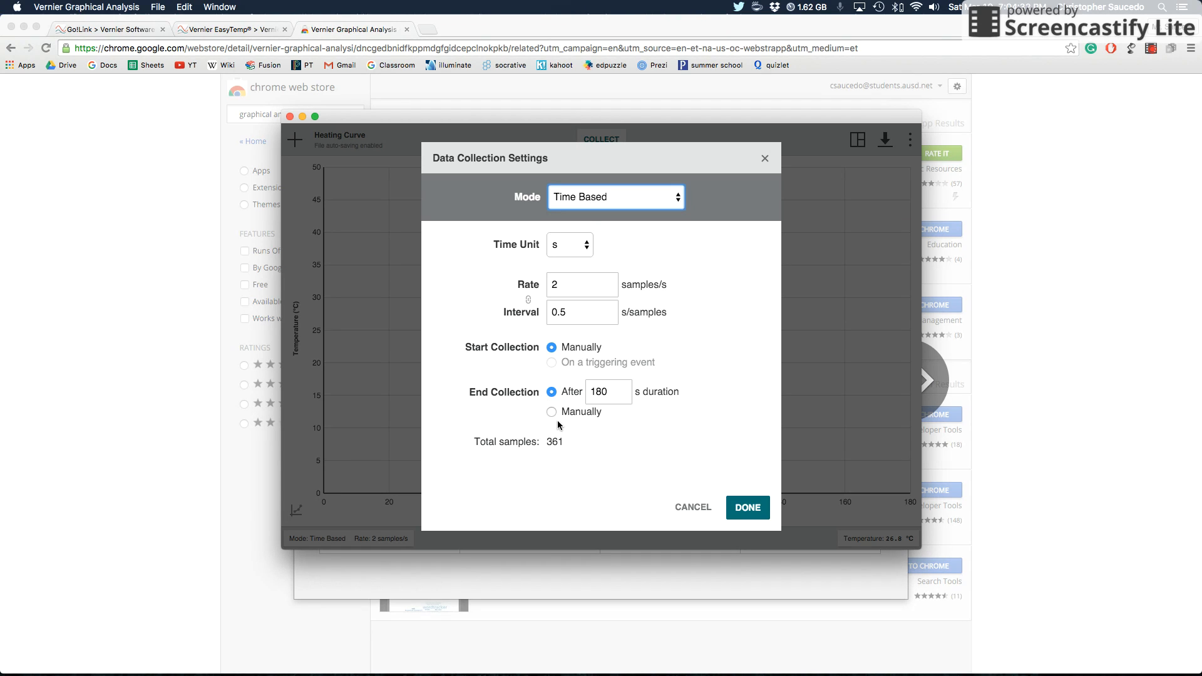
mouse_move(472, 400)
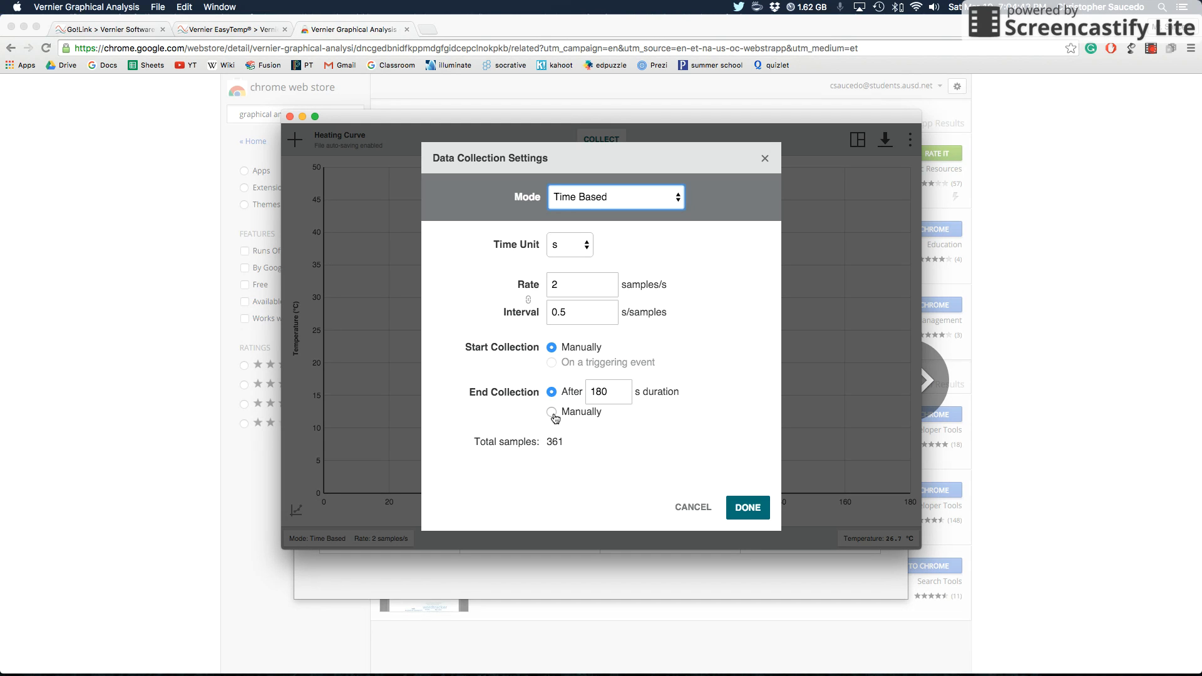
click(552, 412)
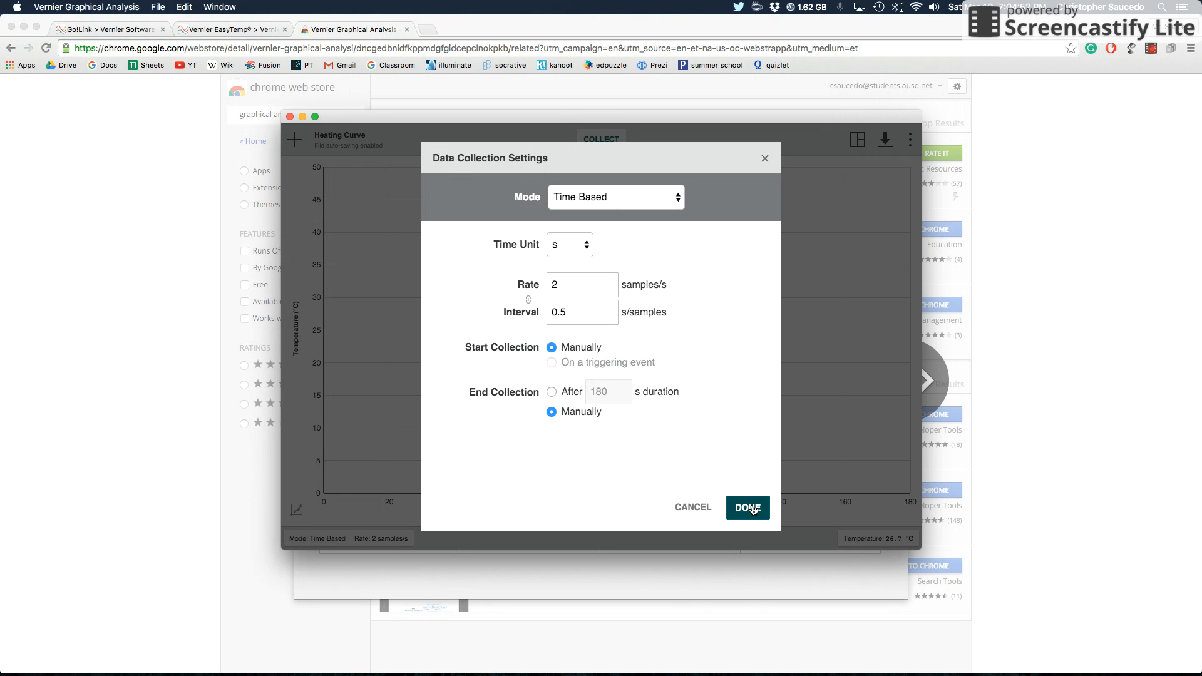
click(746, 507)
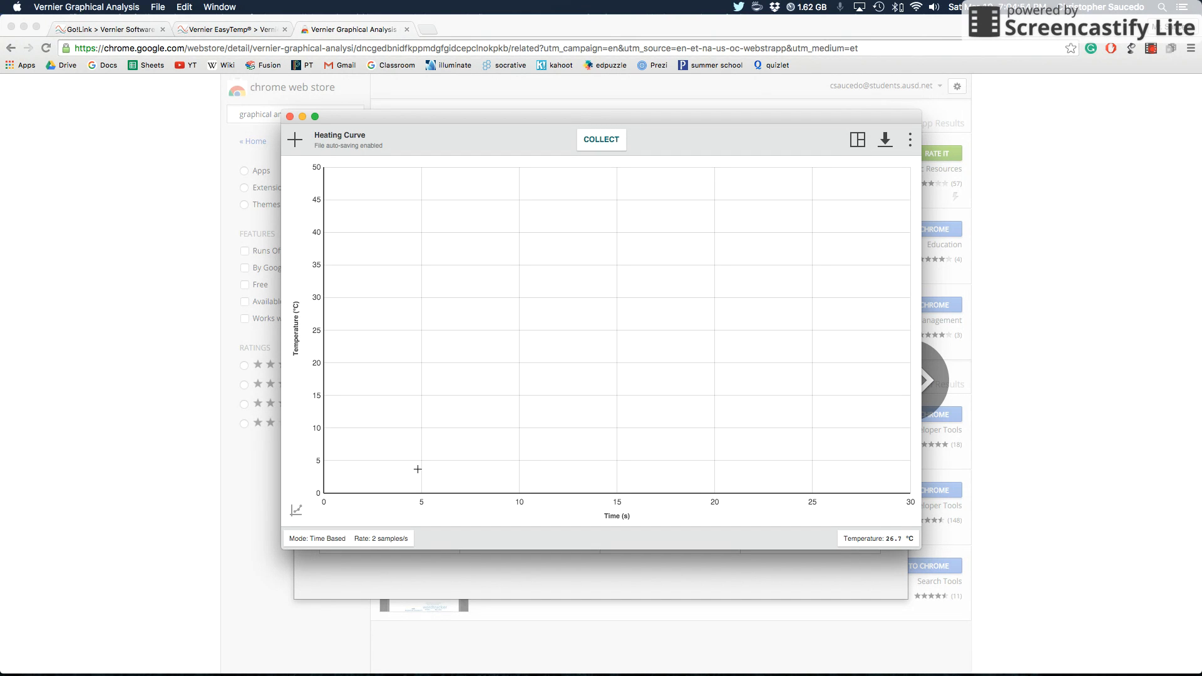
mouse_move(552, 422)
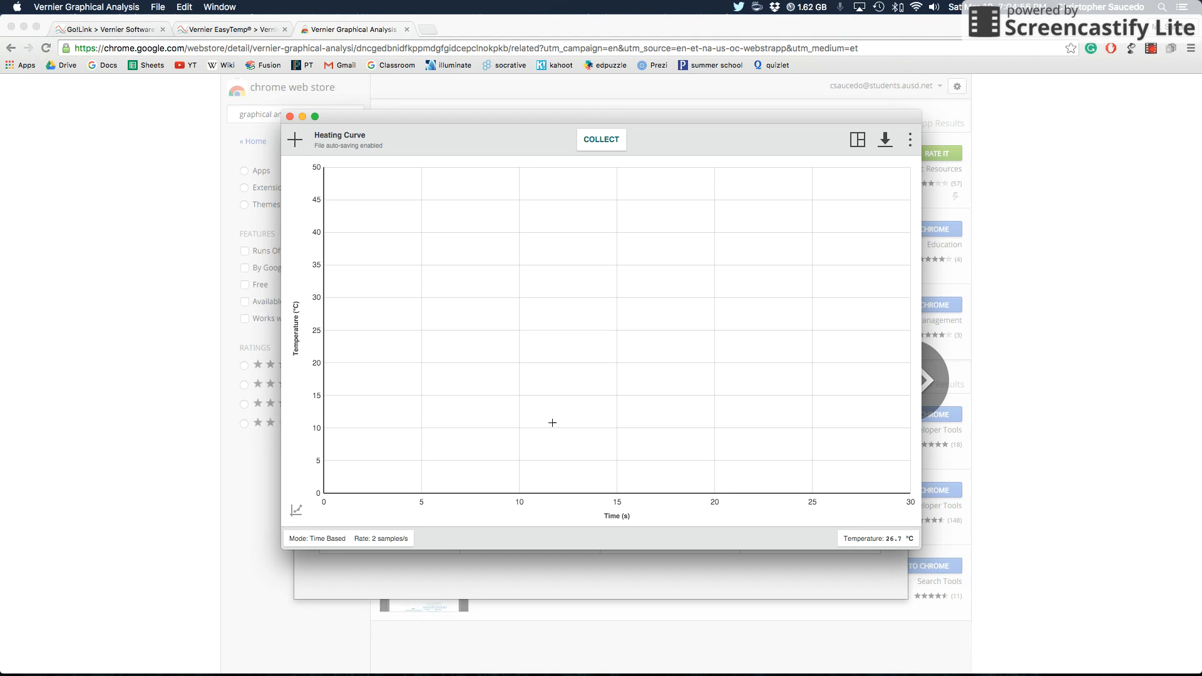
mouse_move(857, 139)
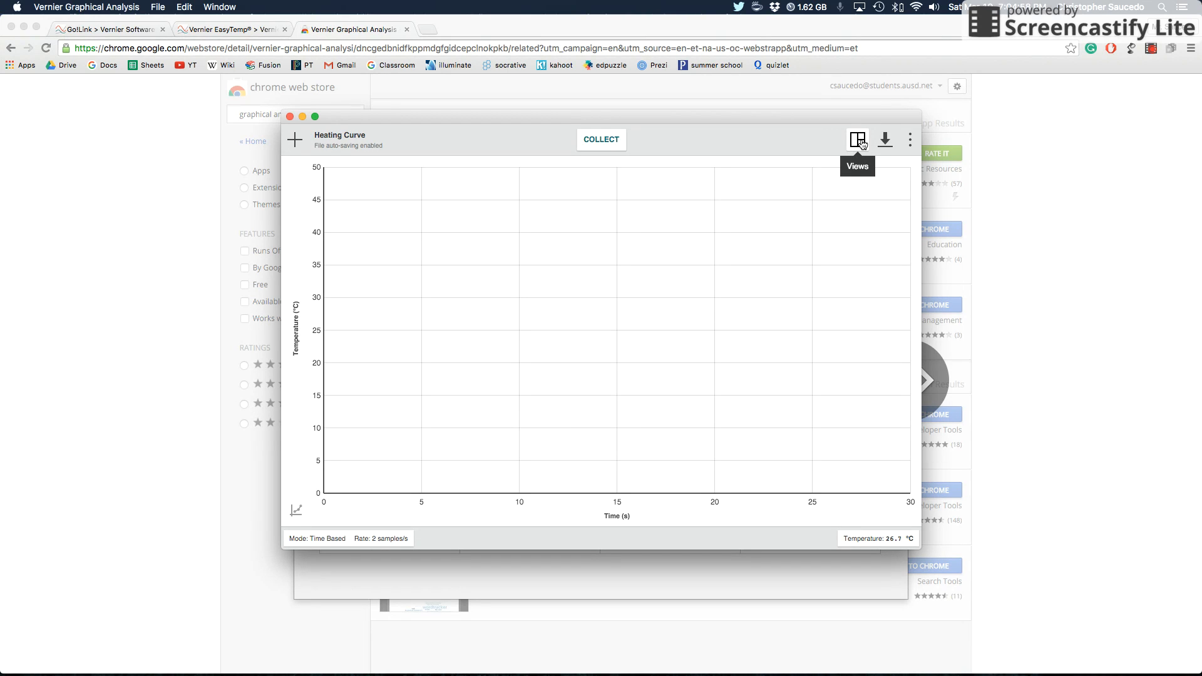
mouse_move(858, 143)
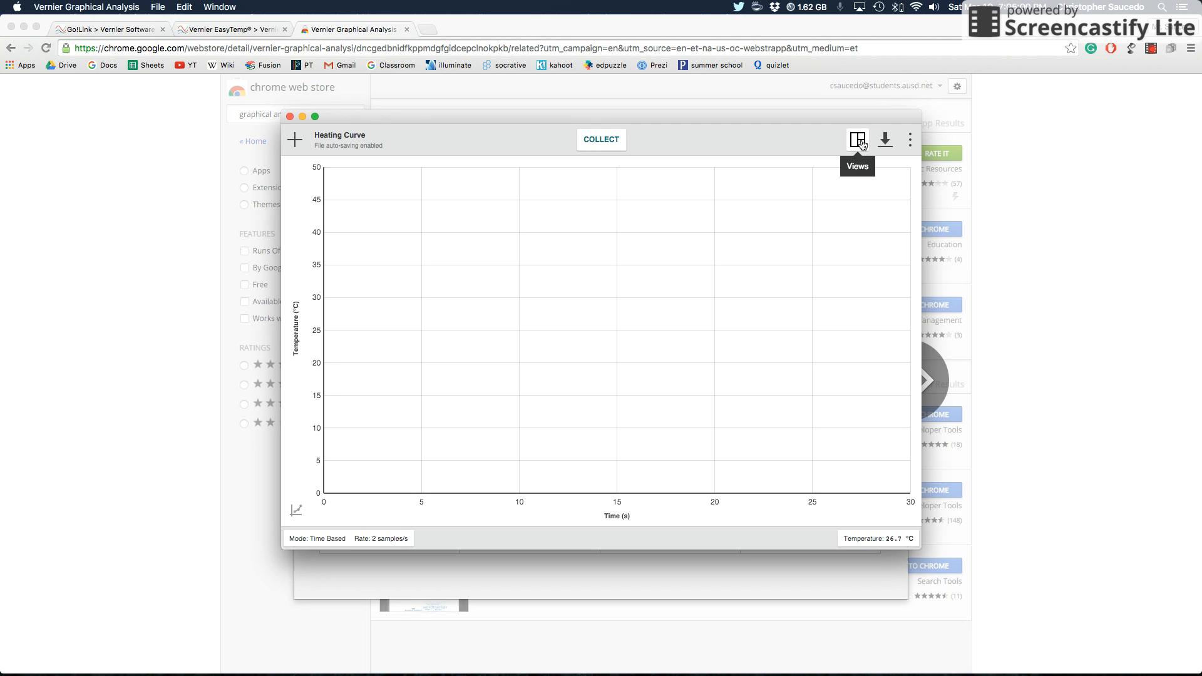
Step: Switch the display layout to show only the Data Set 1 table
click(856, 139)
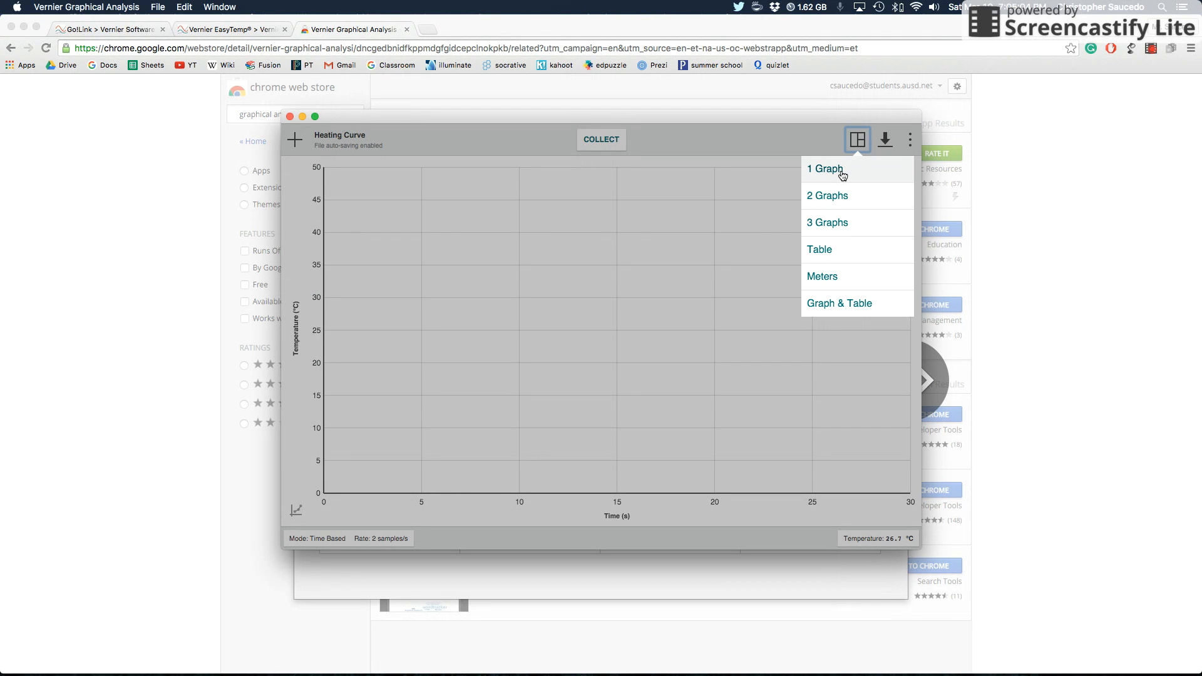
mouse_move(827, 173)
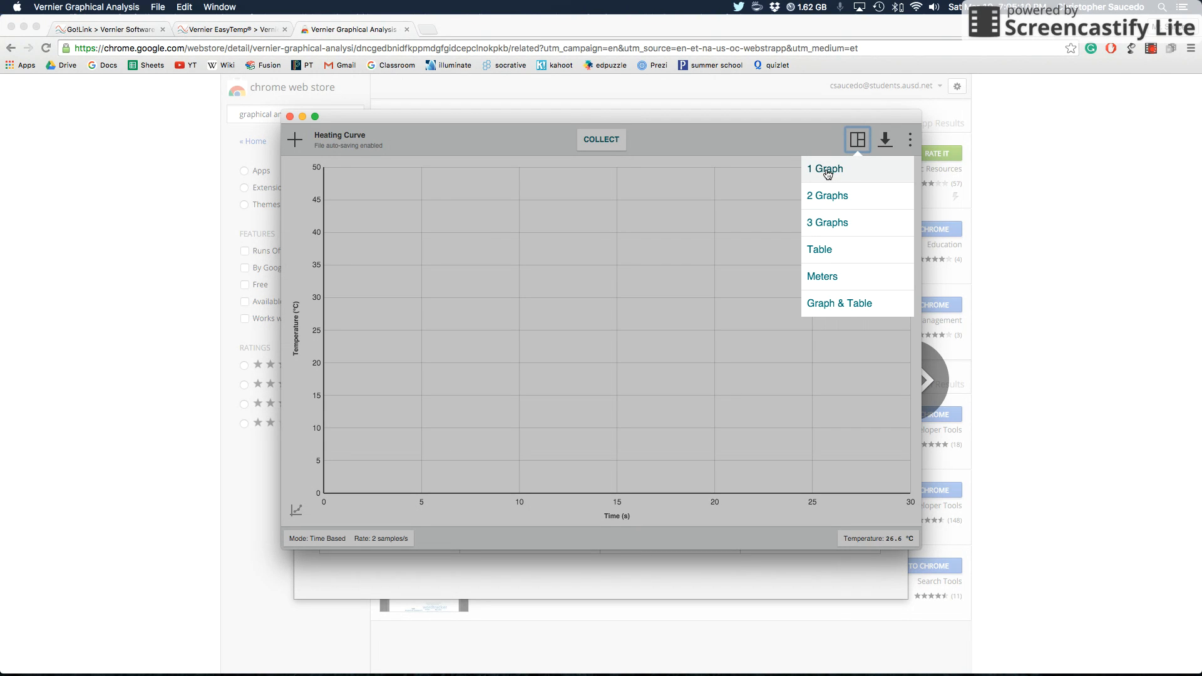
click(819, 249)
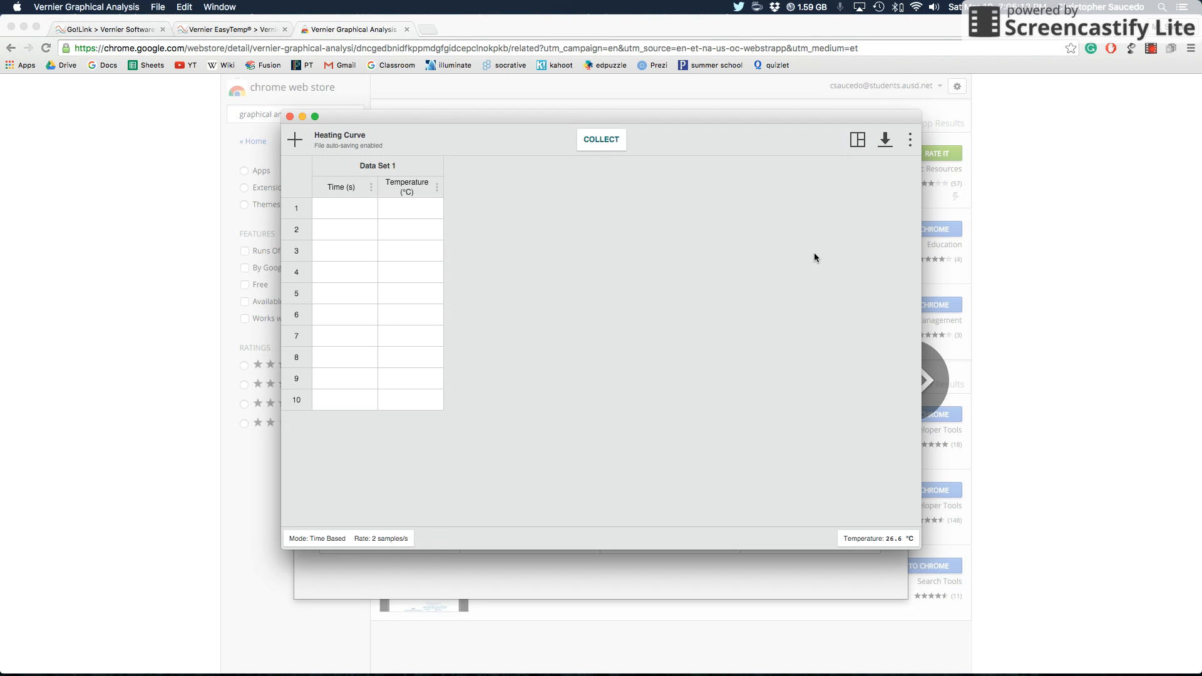
mouse_move(350, 209)
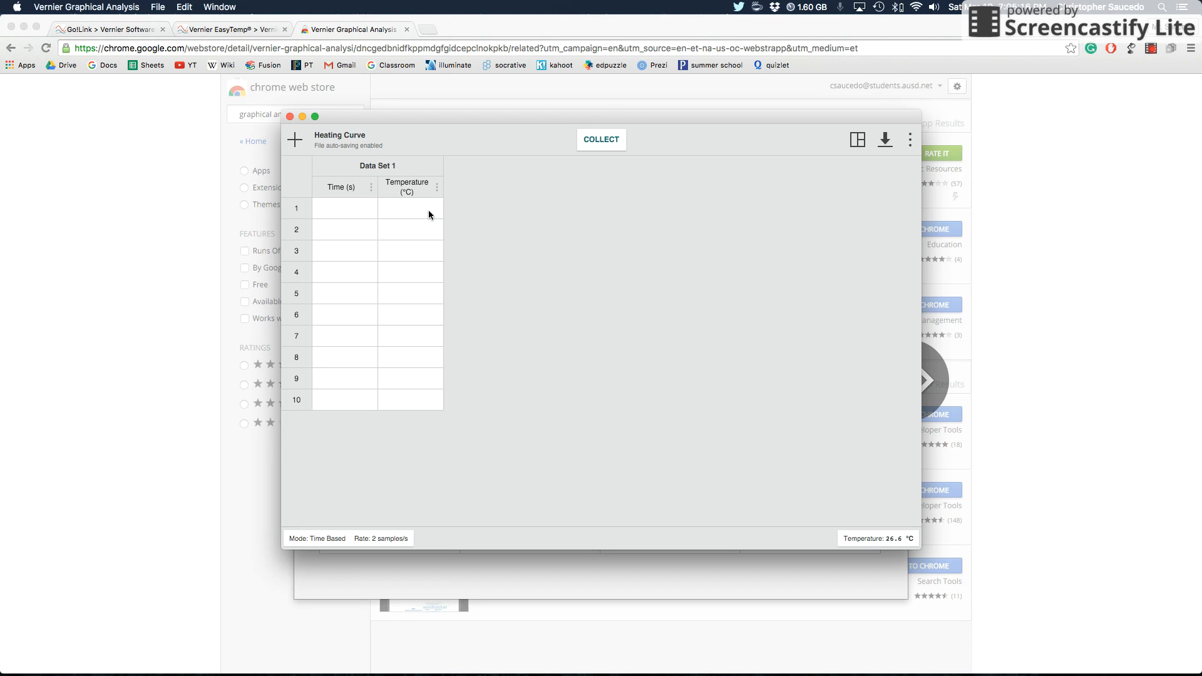
mouse_move(410, 216)
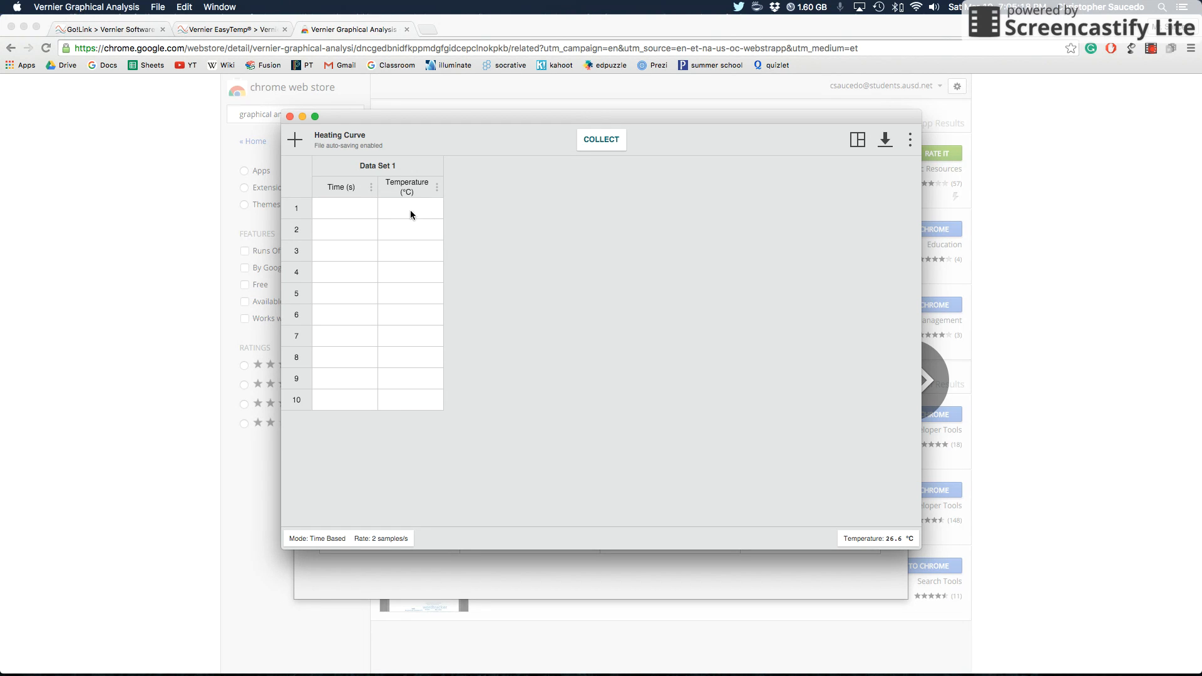
mouse_move(856, 139)
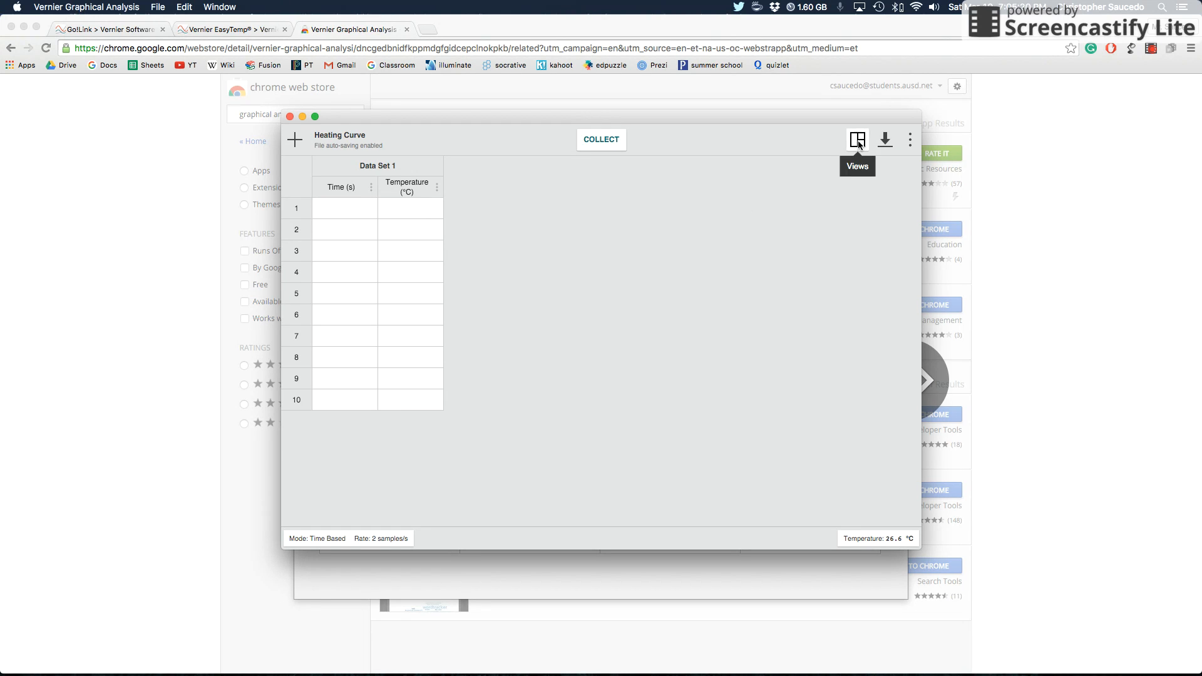
Step: View the live temperature meter, then switch to the Graph & Table layout
click(856, 139)
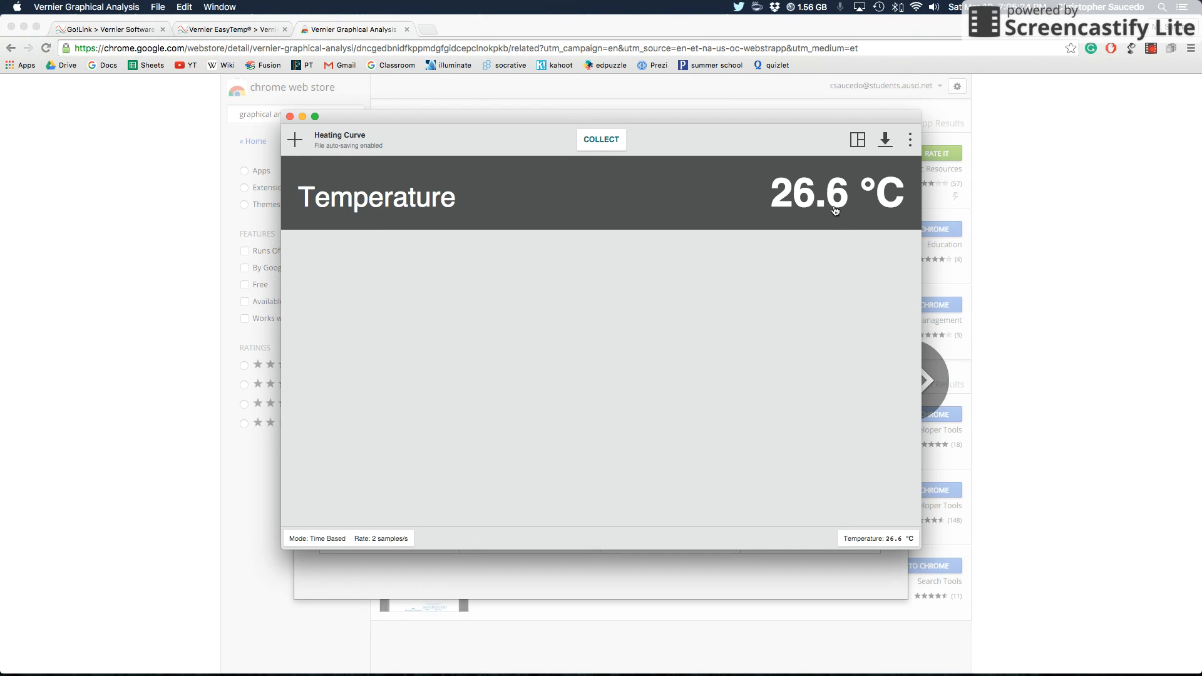
mouse_move(830, 212)
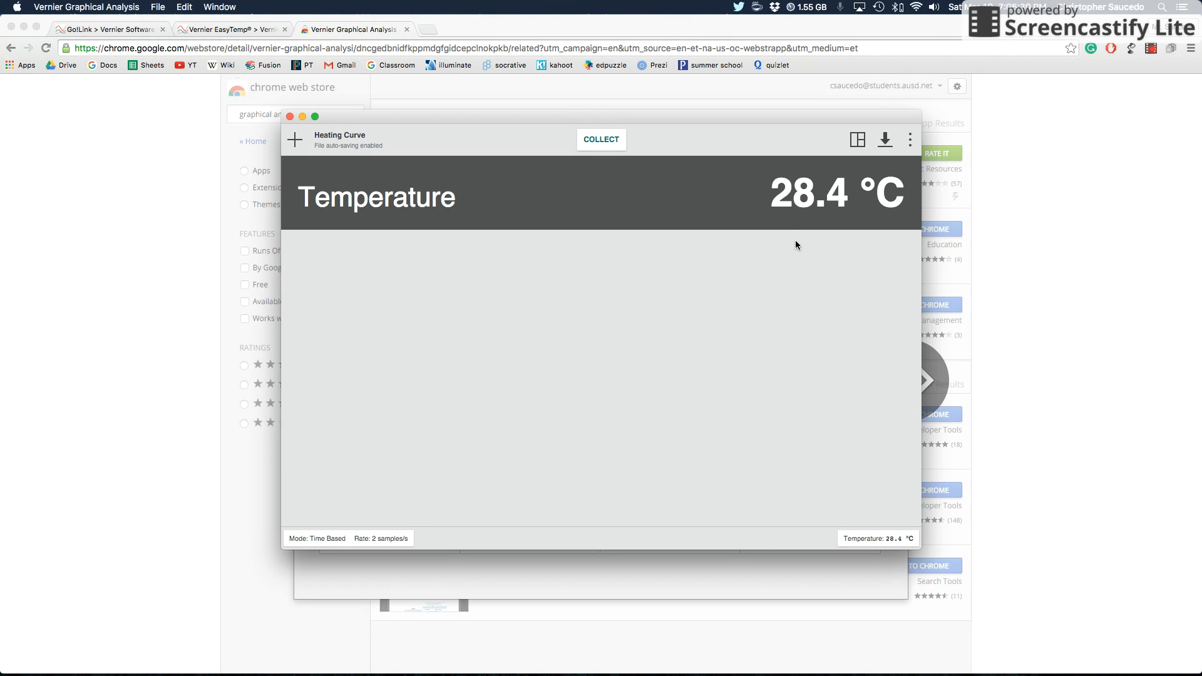
mouse_move(899, 505)
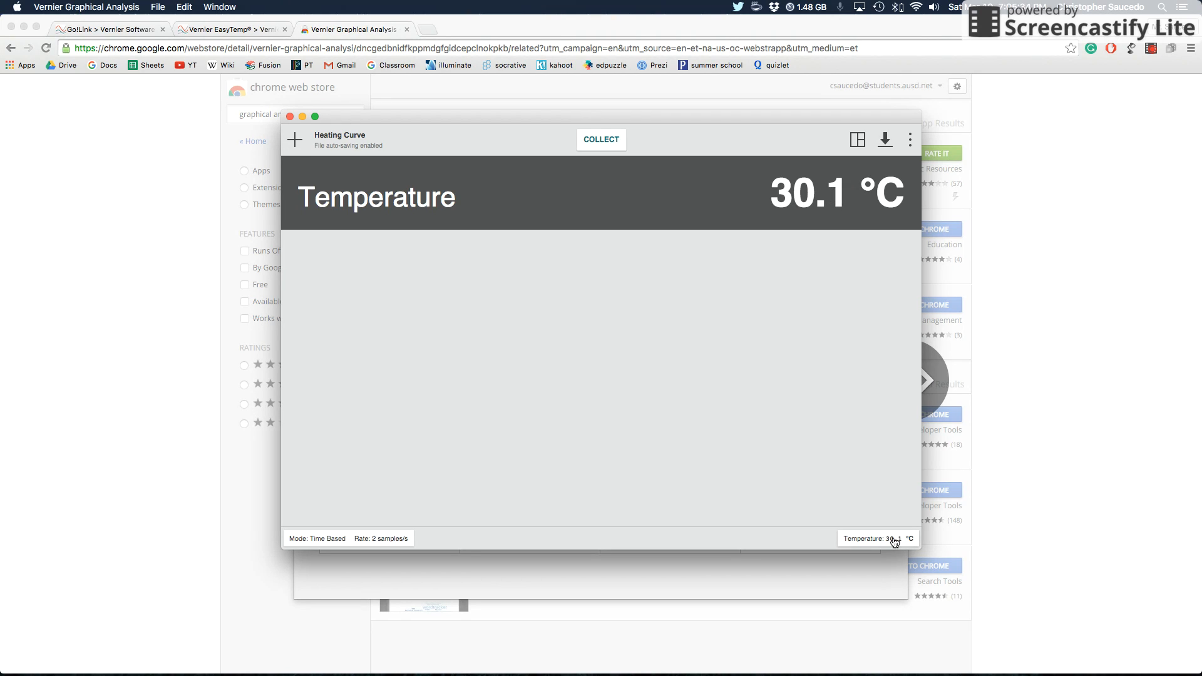
mouse_move(856, 139)
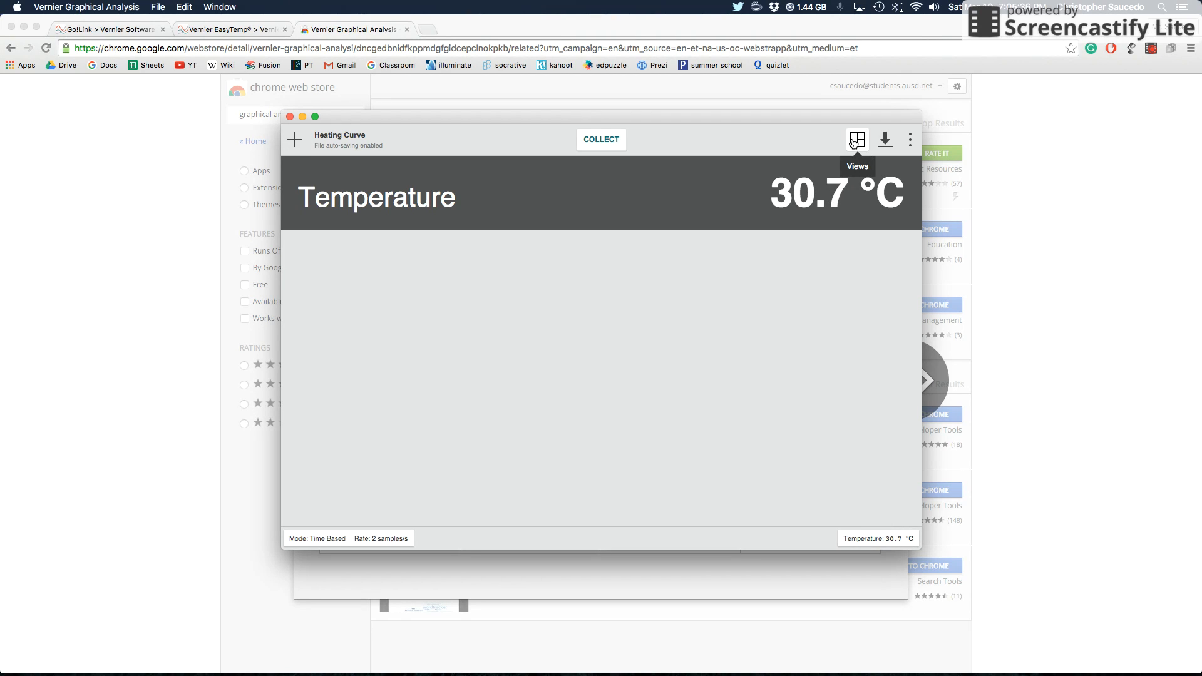
click(857, 139)
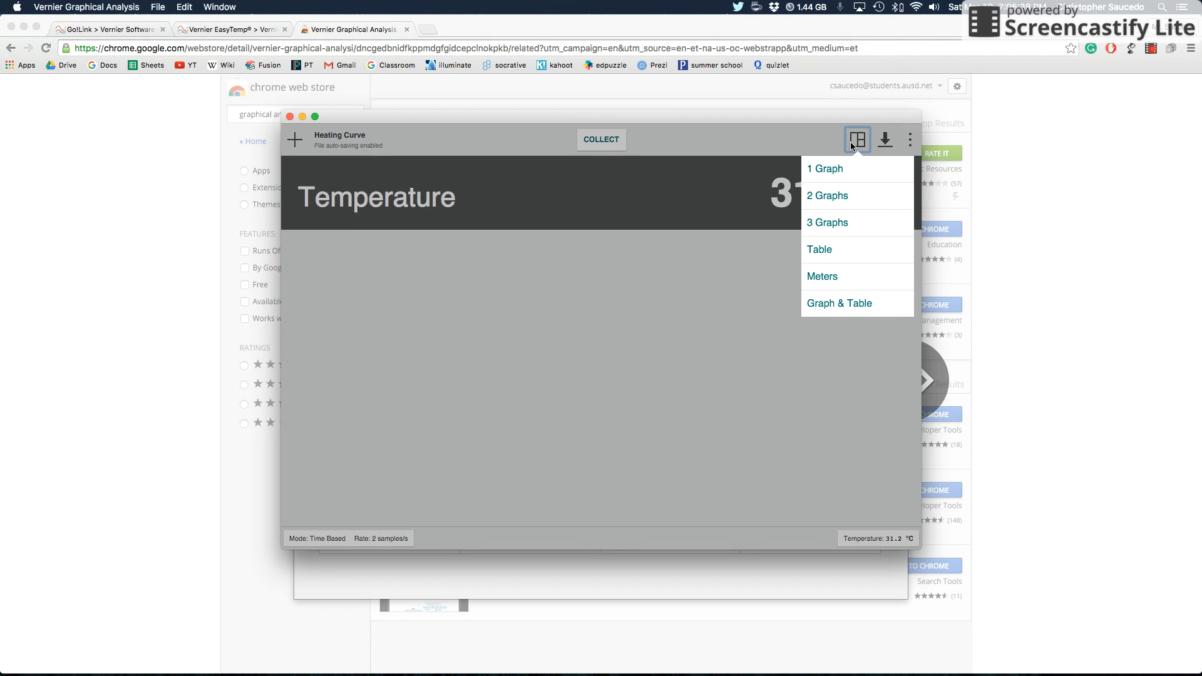
click(837, 304)
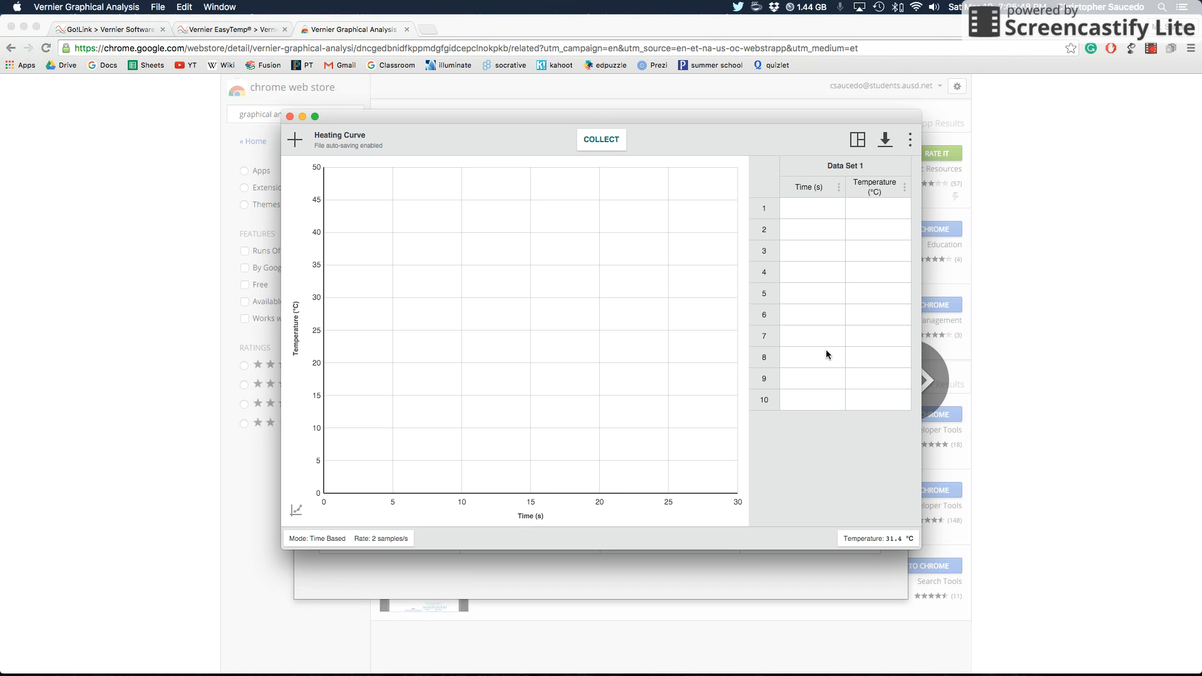
mouse_move(739, 355)
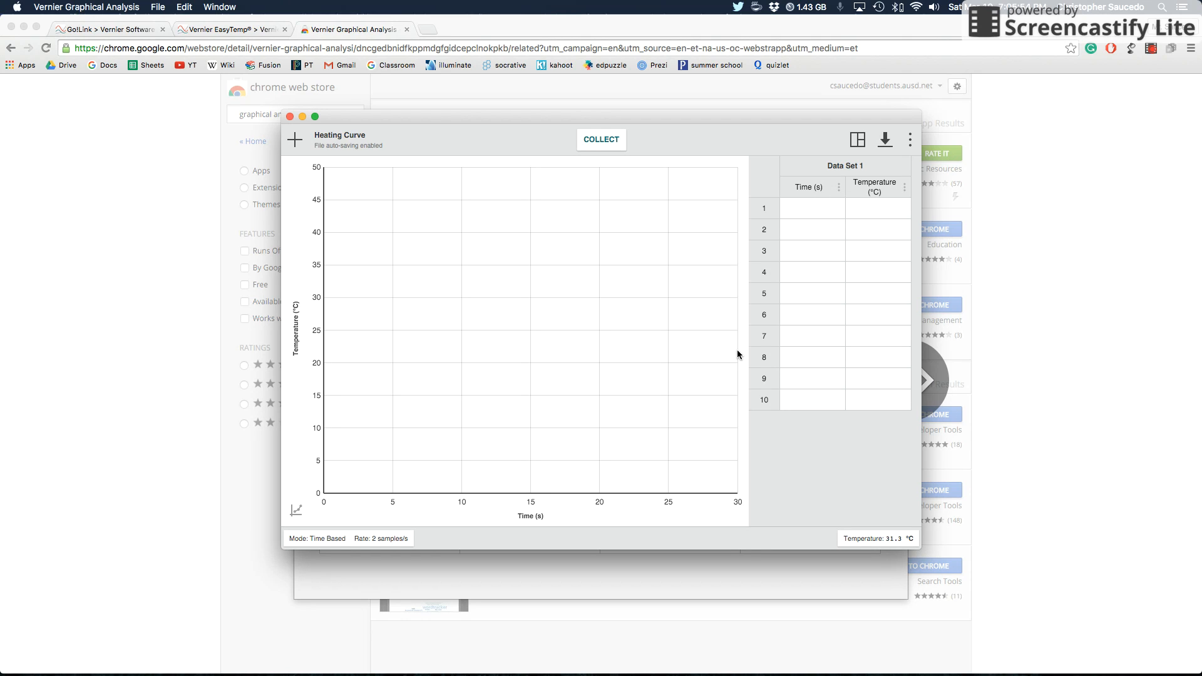
Step: Start collecting temperature data for the Heating Curve experiment
click(601, 139)
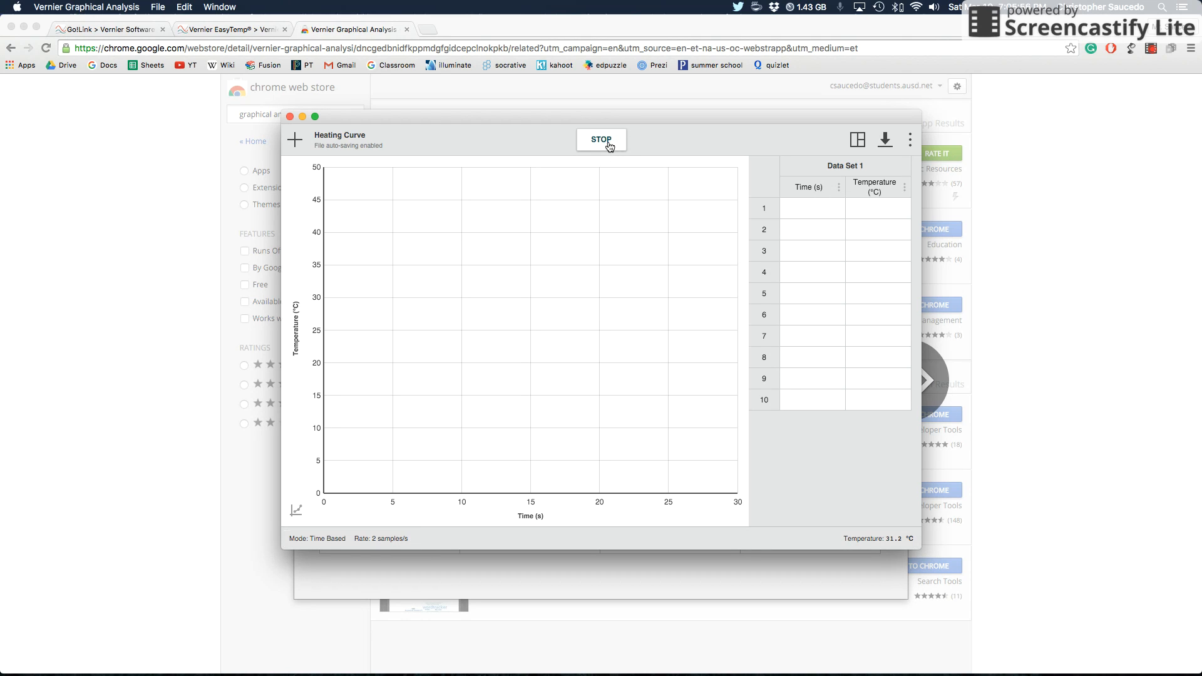
Step: Let collection run, plotting temperature rising from about 31 to 35 °C
click(601, 139)
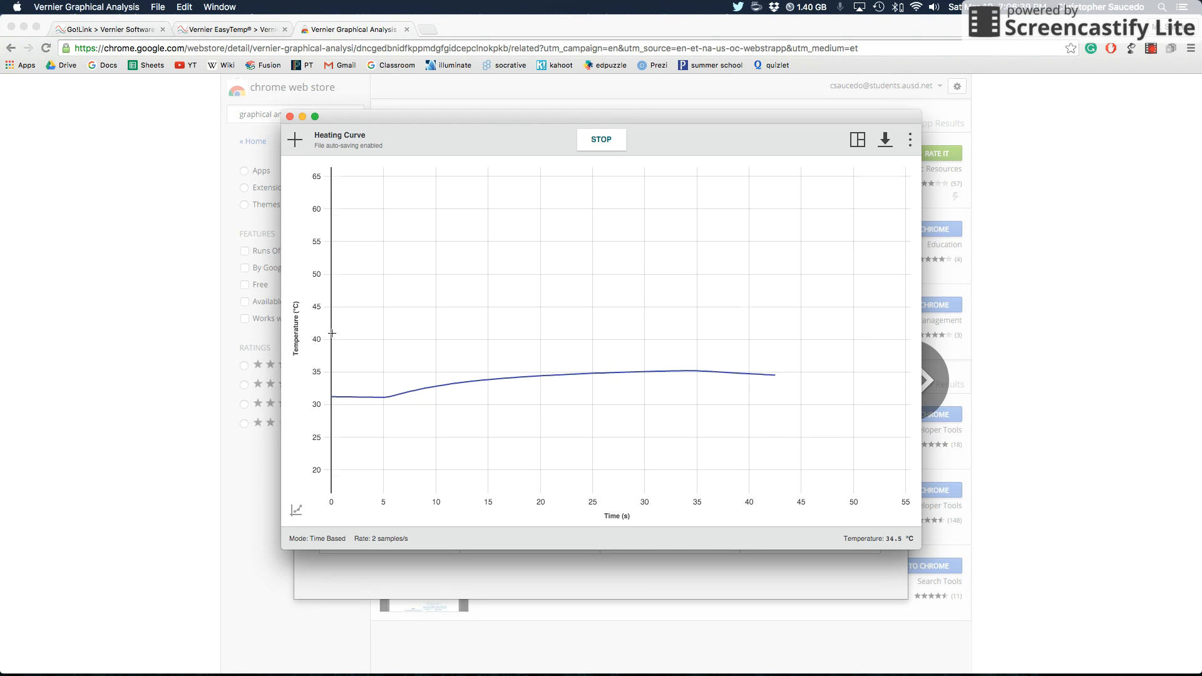
mouse_move(856, 139)
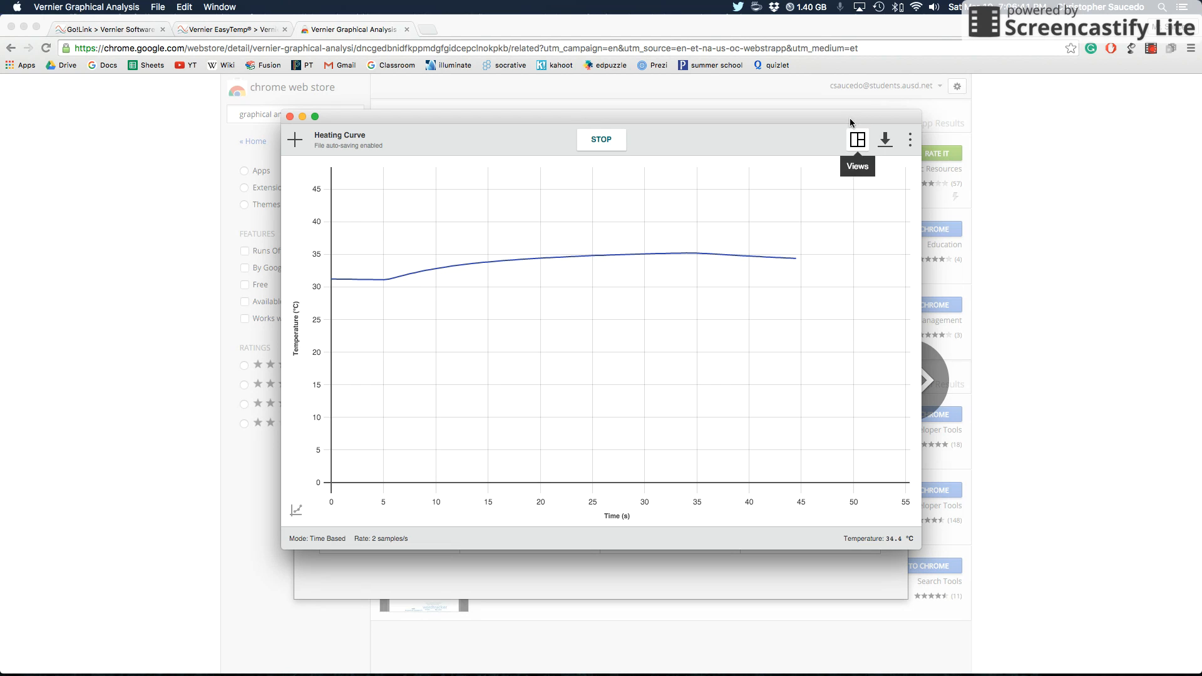
Step: Return to the Graph & Table layout and stop collection at about 52 s
click(857, 139)
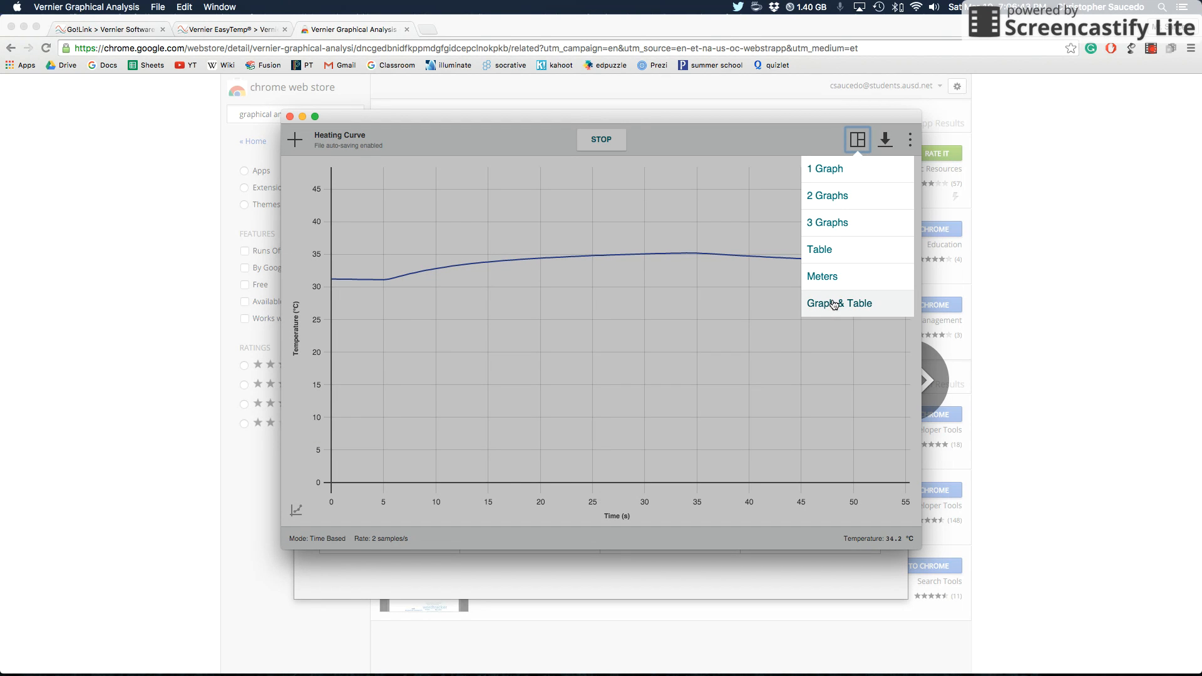
click(839, 303)
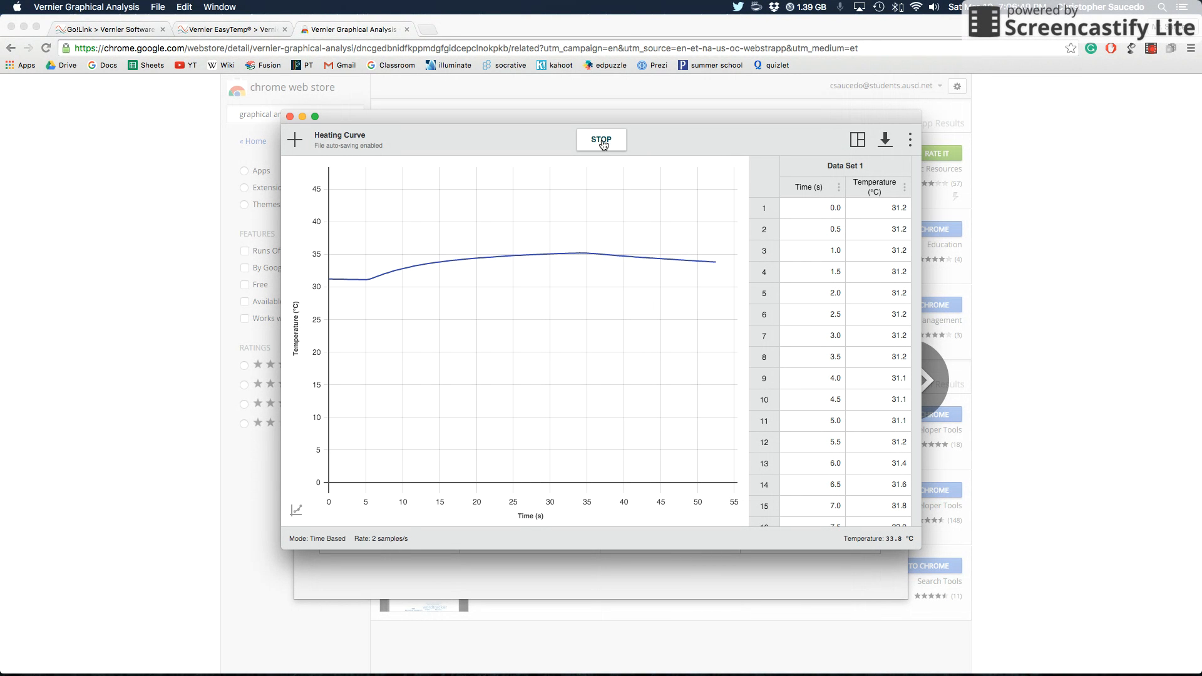
click(601, 139)
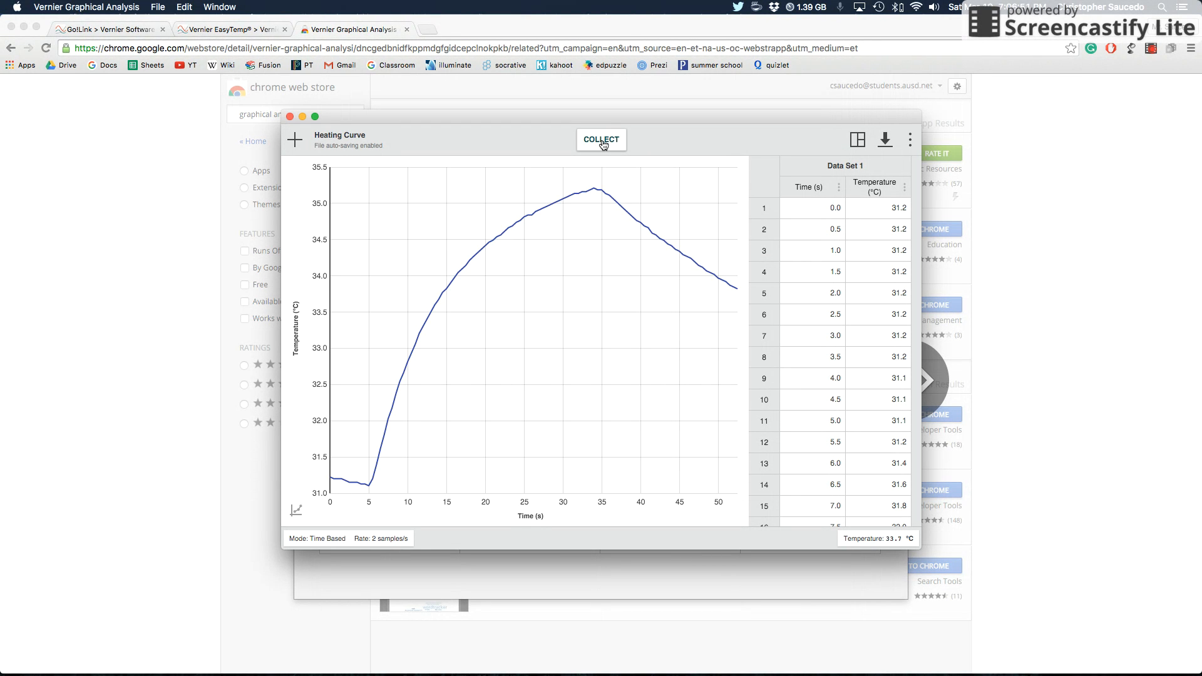
mouse_move(722, 322)
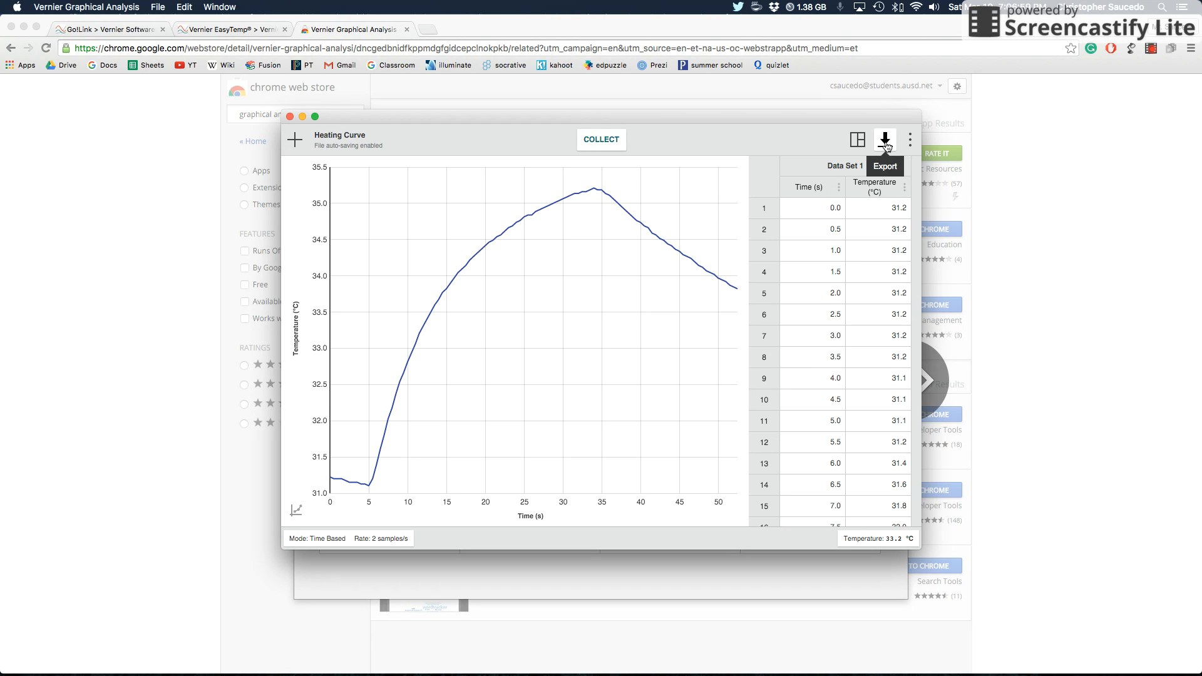
click(885, 139)
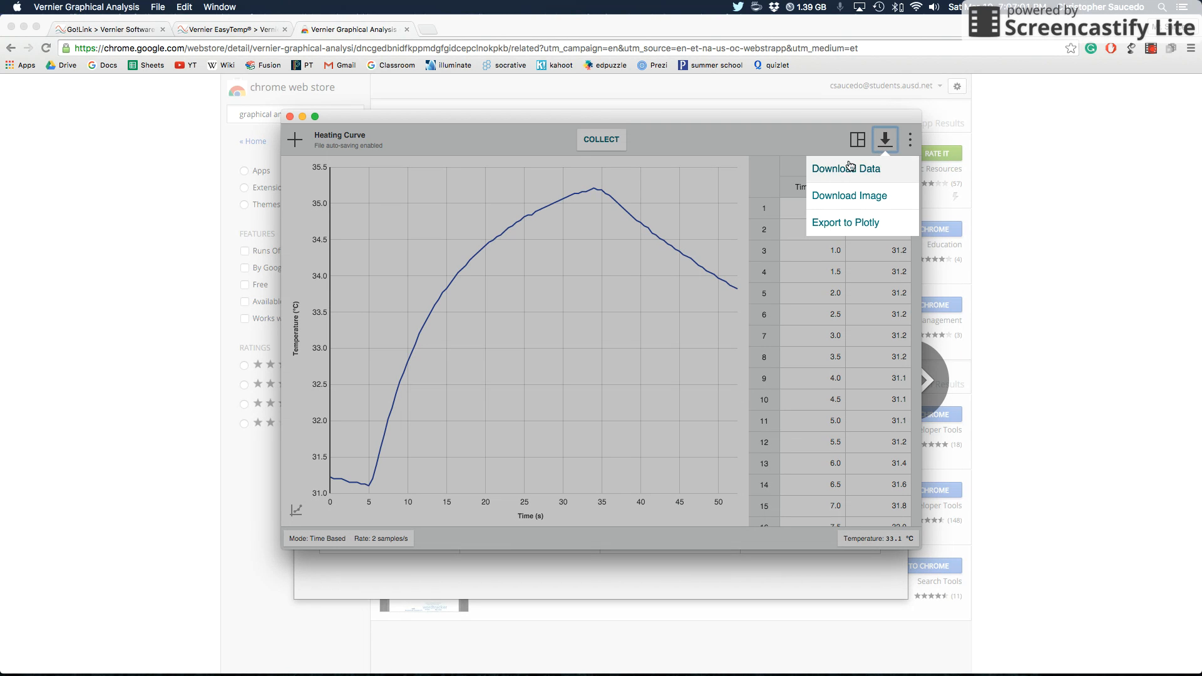
mouse_move(849, 195)
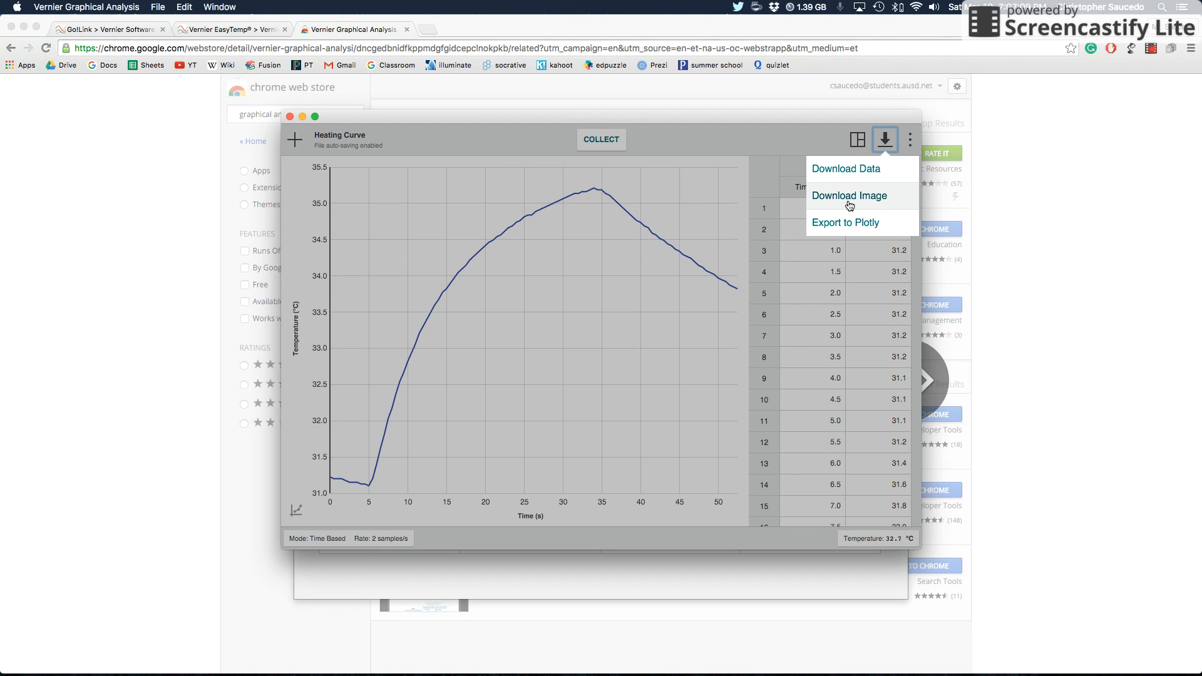
click(763, 145)
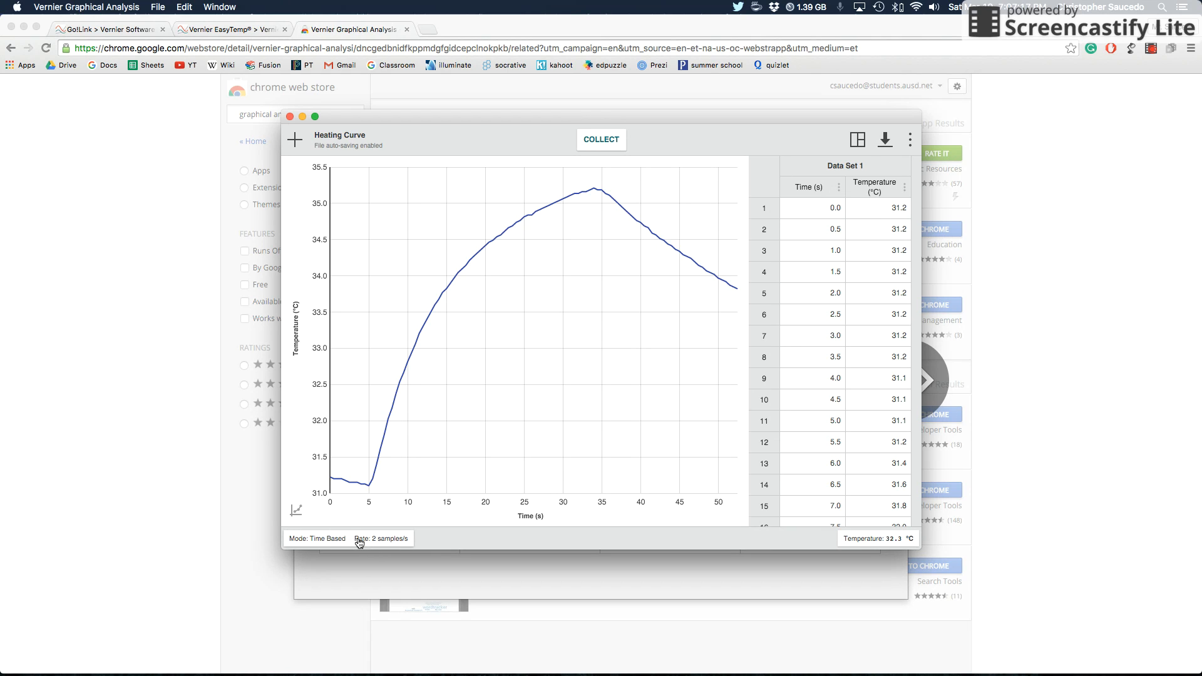
Step: Review Data Collection Settings unchanged at 2 samples per second, then list the Views layouts
click(354, 539)
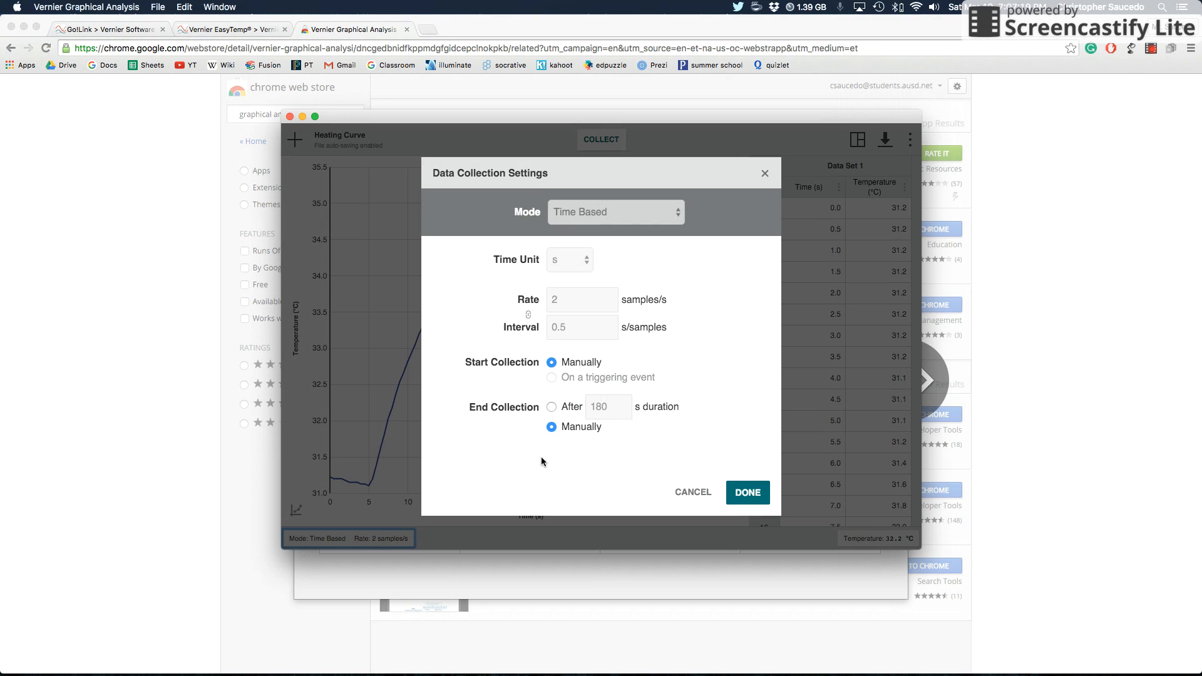
click(747, 493)
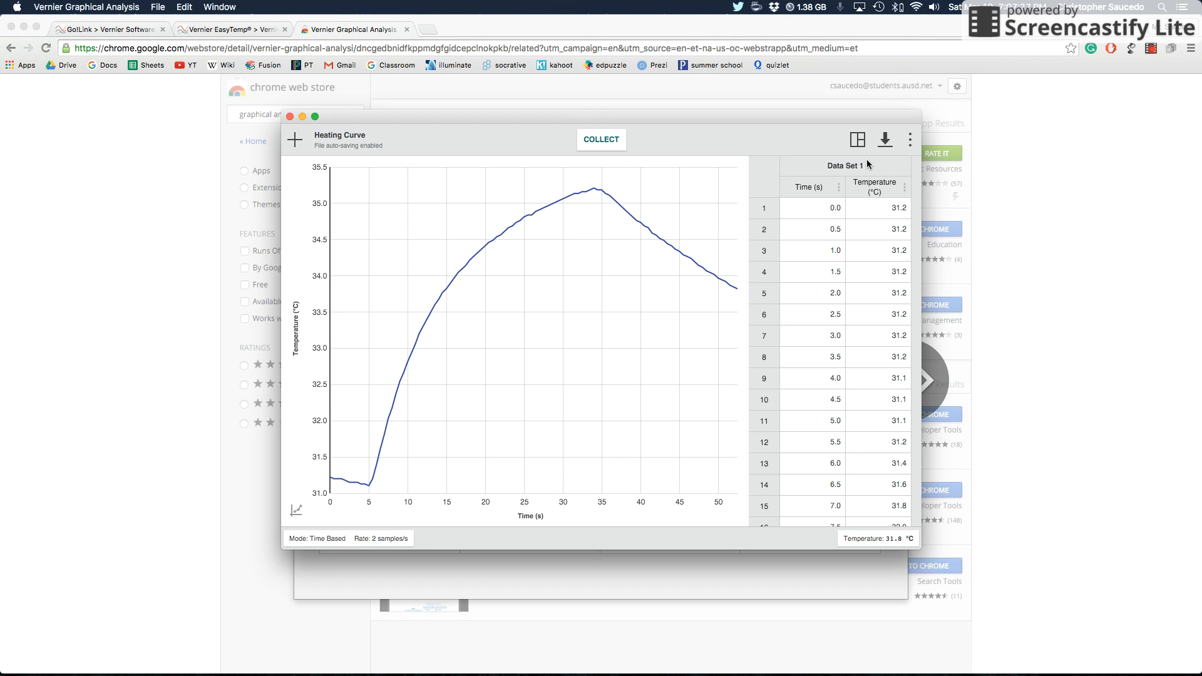
click(857, 139)
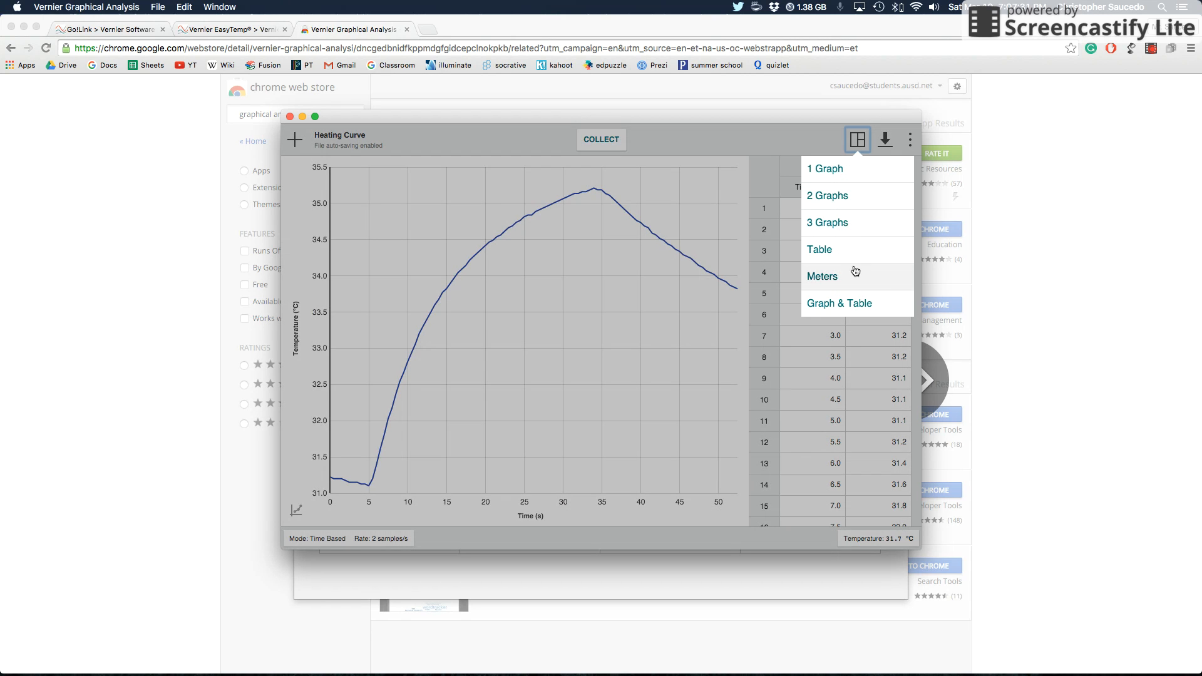
Step: Try Meters, Table and 2 Graphs layouts, ending on the single full 1 Graph view
click(822, 275)
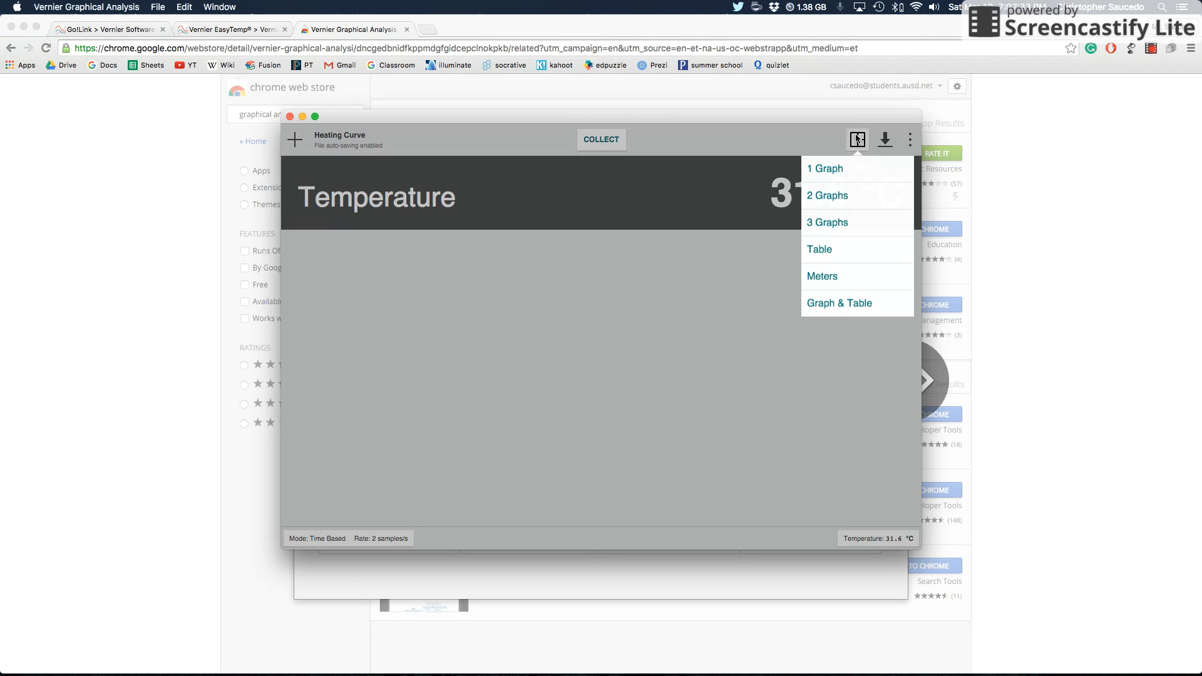
click(820, 249)
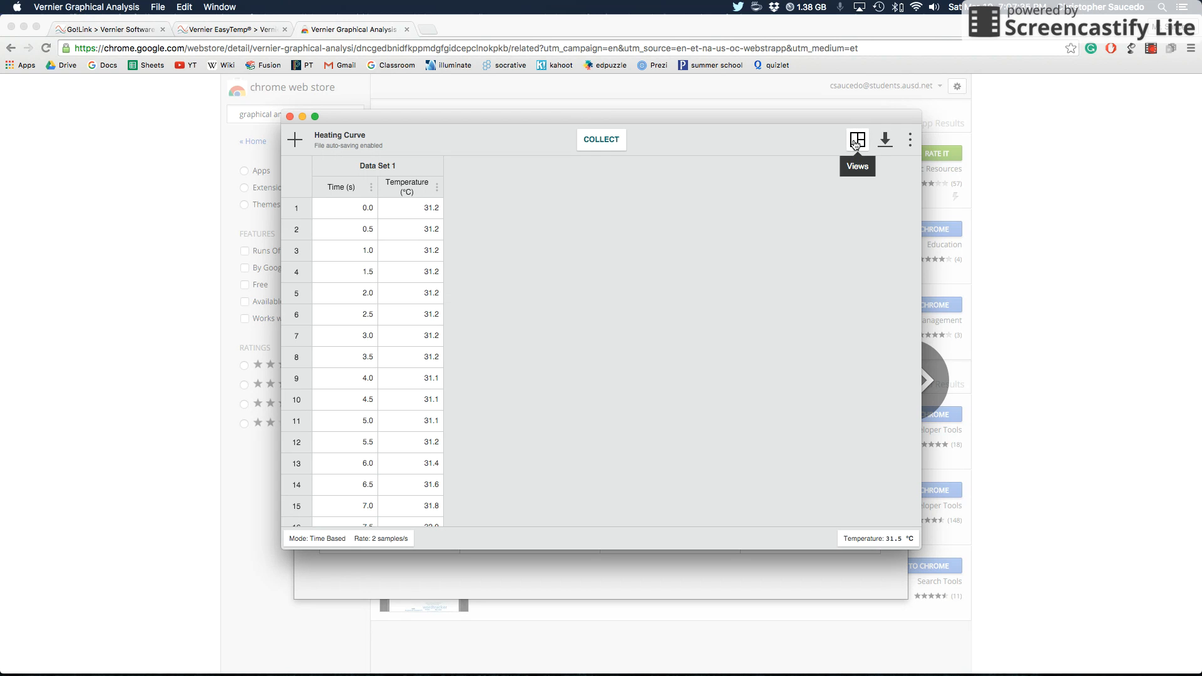
click(857, 139)
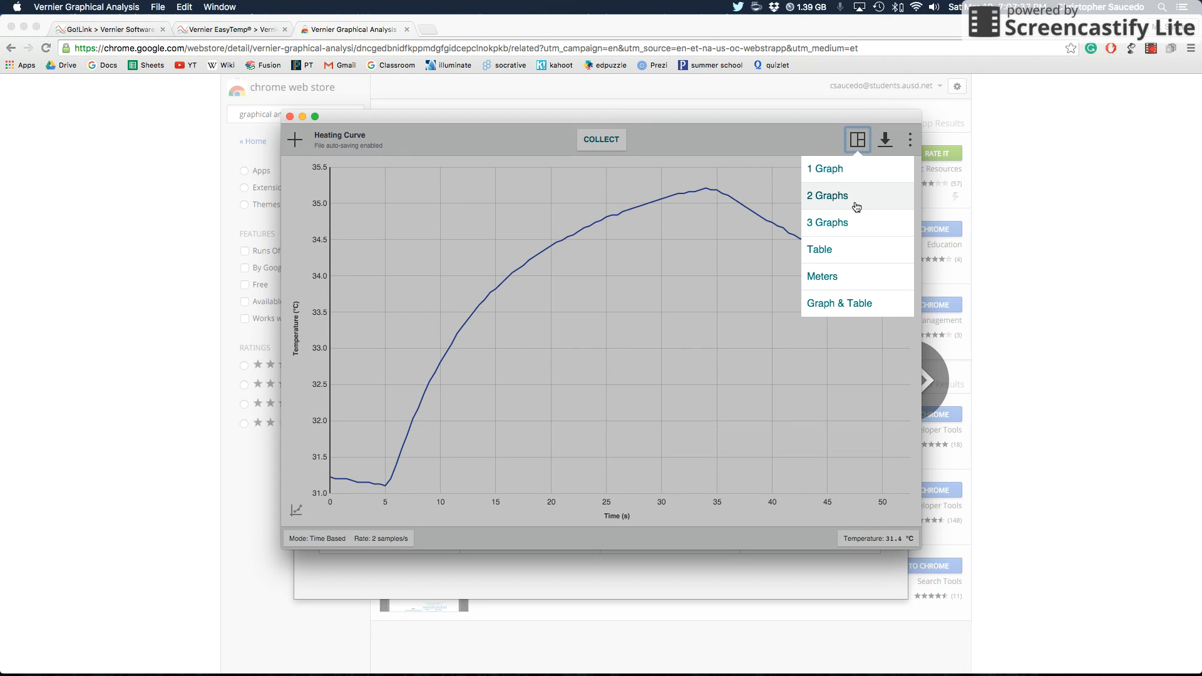
click(828, 196)
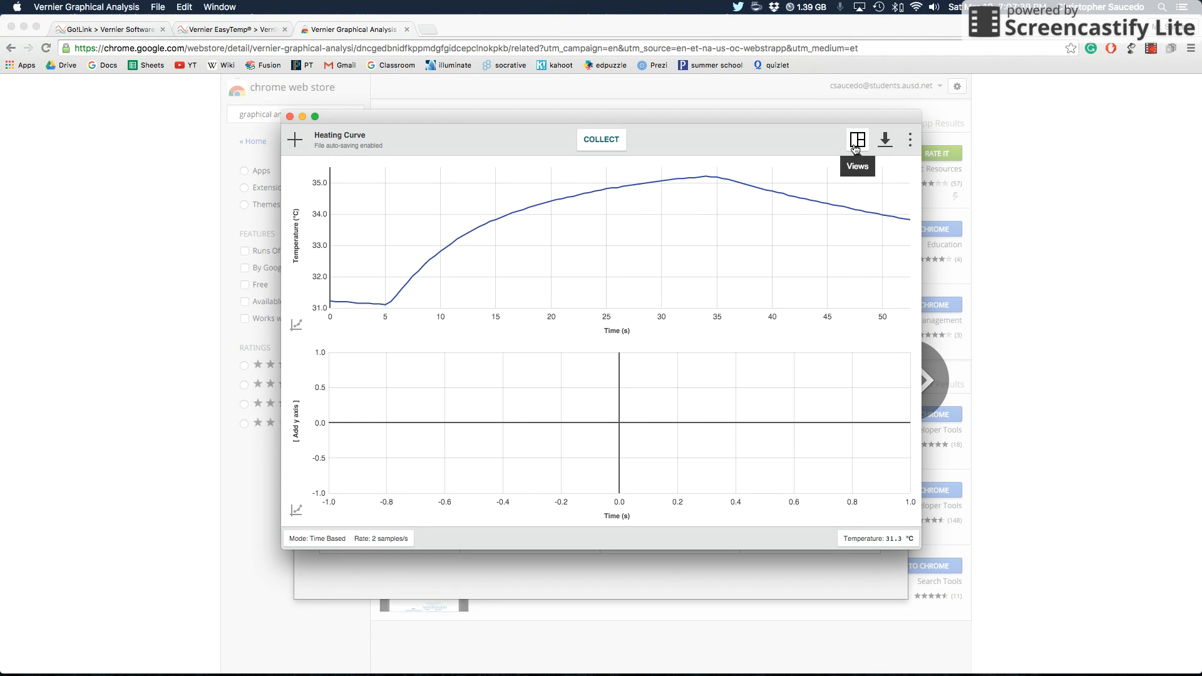
click(857, 139)
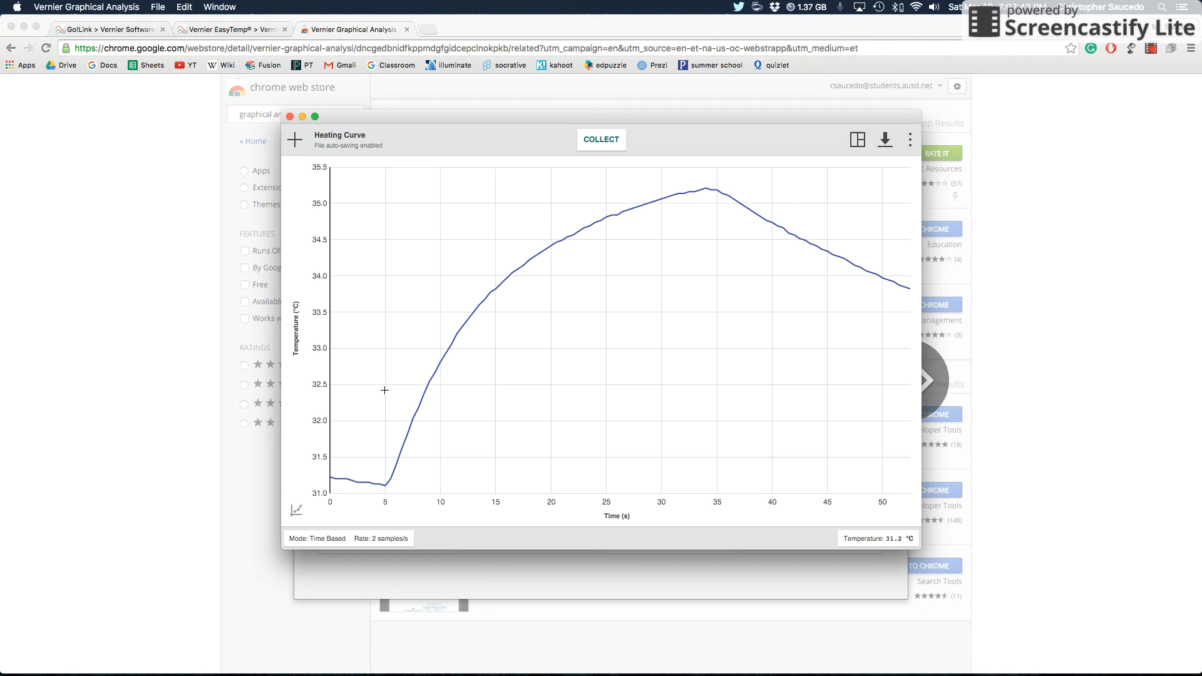
mouse_move(297, 511)
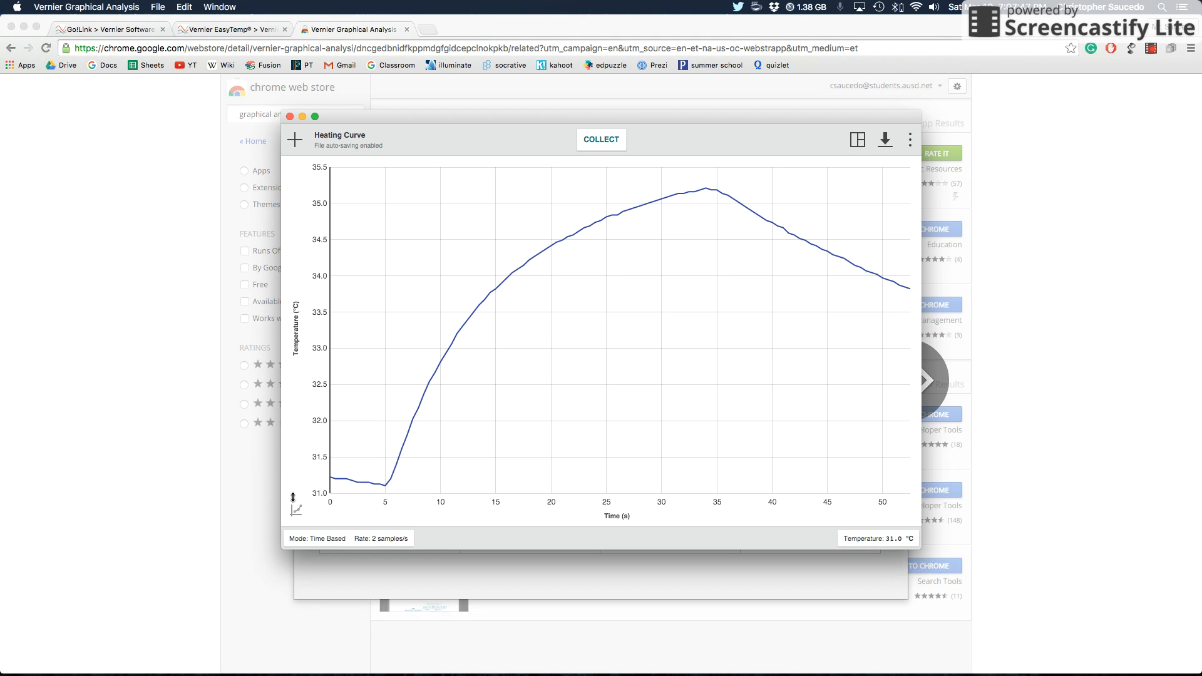
Step: In Graph Options, title the graph 'Practice Heating Curve' and plot the data as points
click(295, 510)
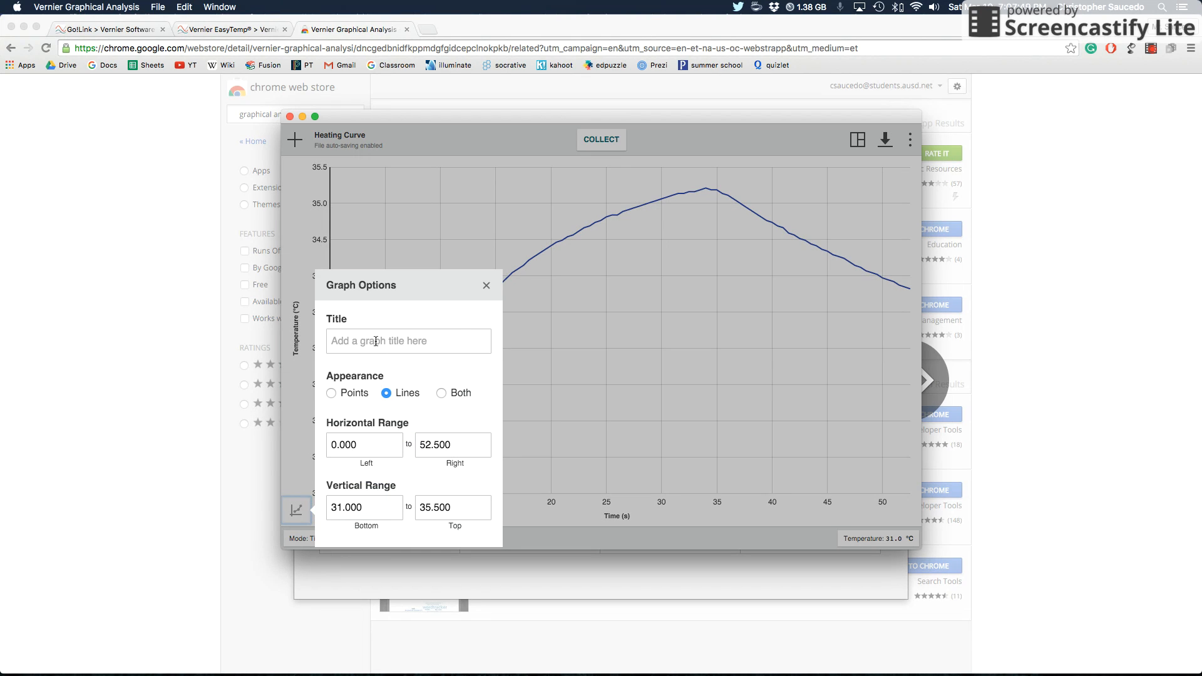
click(408, 341)
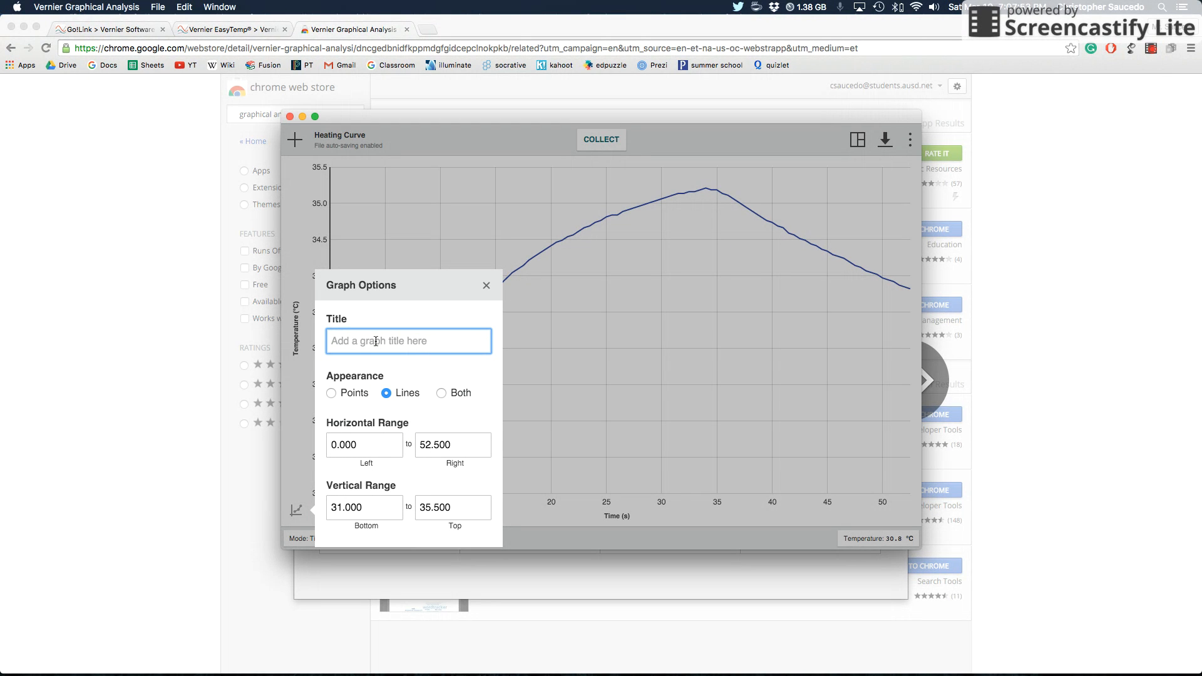
text(Practice Heating Curve)
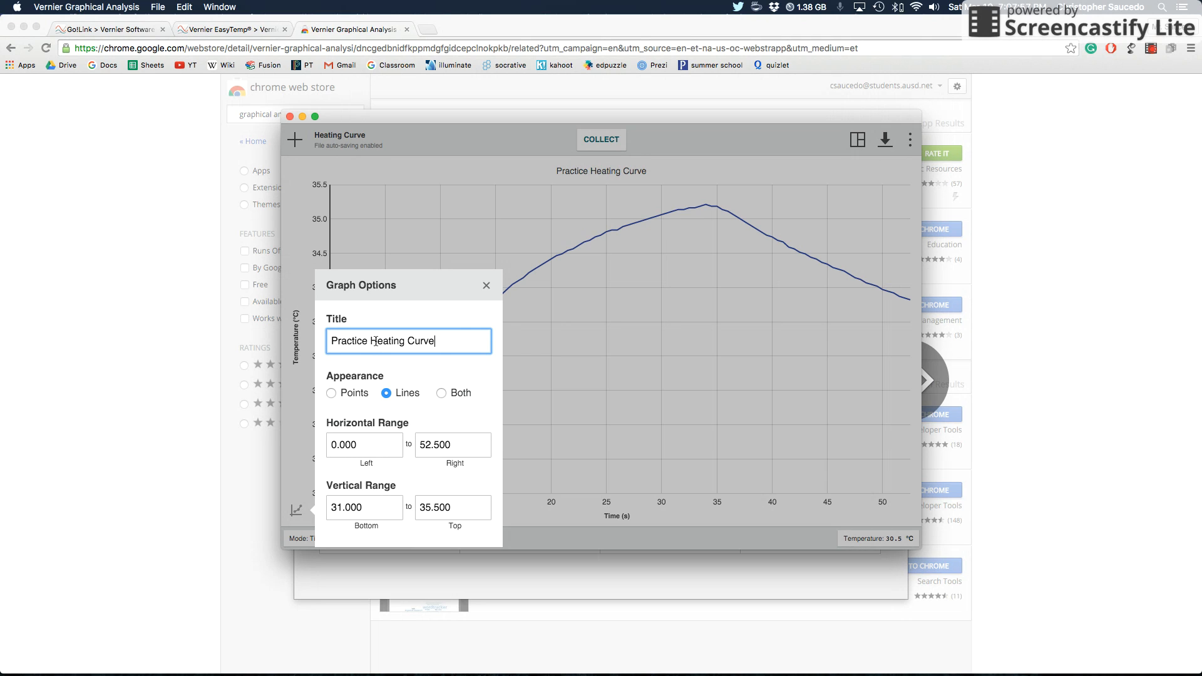
click(331, 392)
text(13)
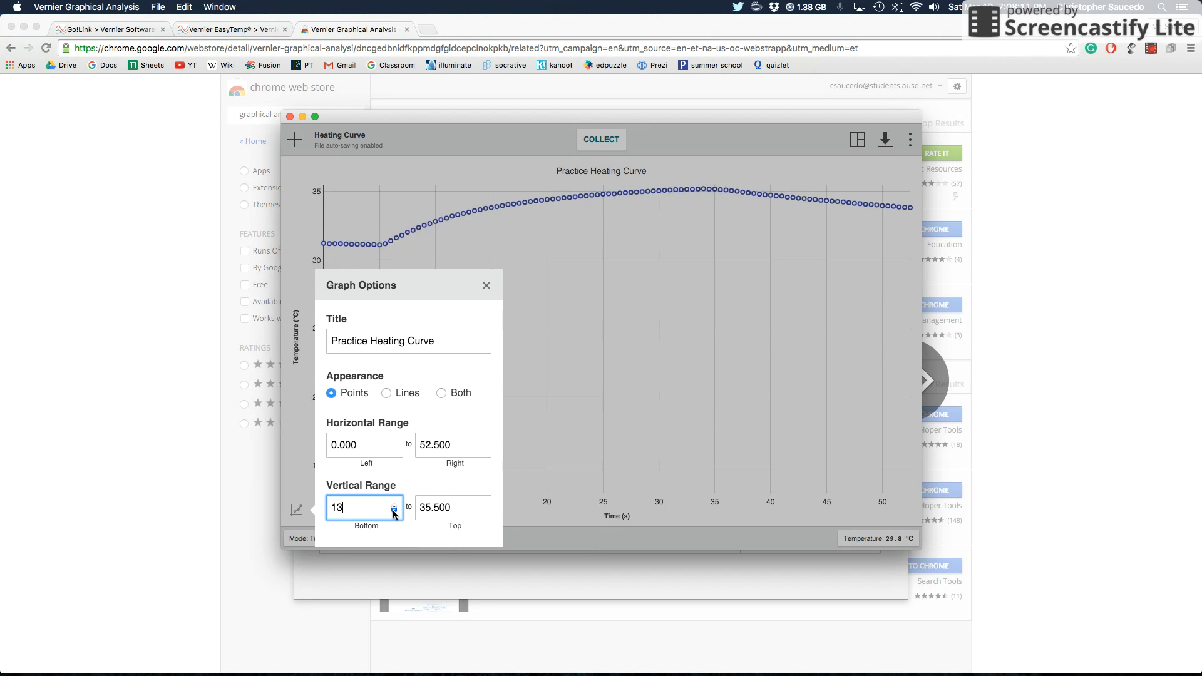
Step: Start the vertical range at 22 °C and apply the graph option changes
text(0)
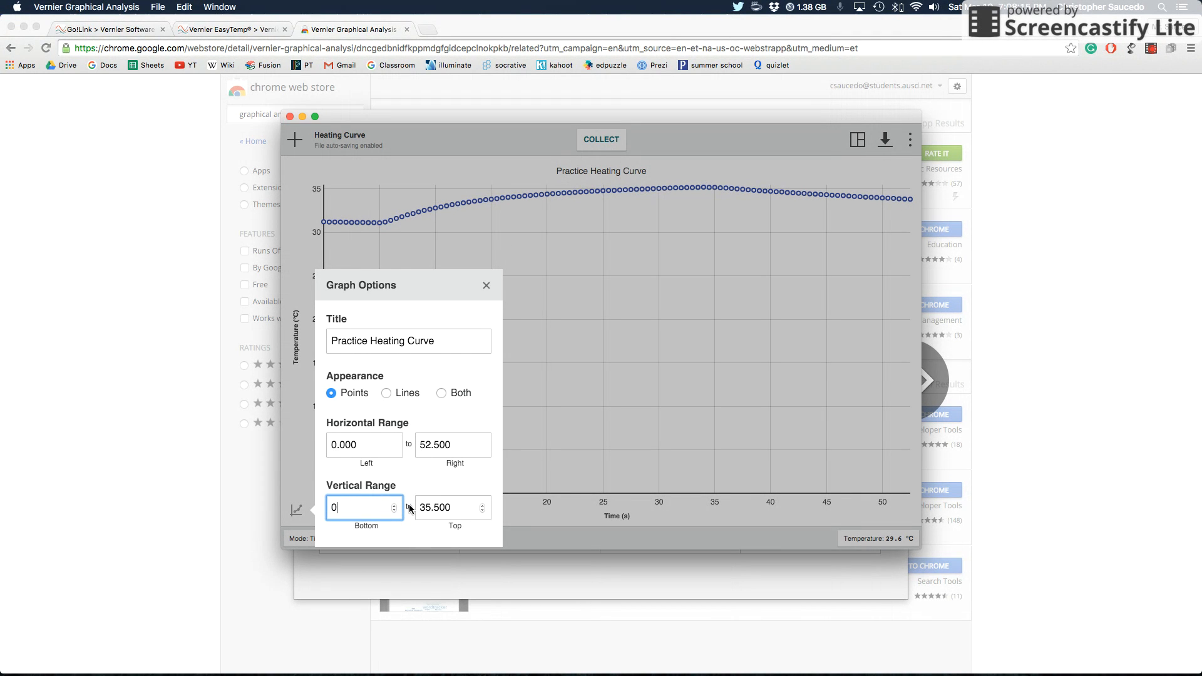
text(16)
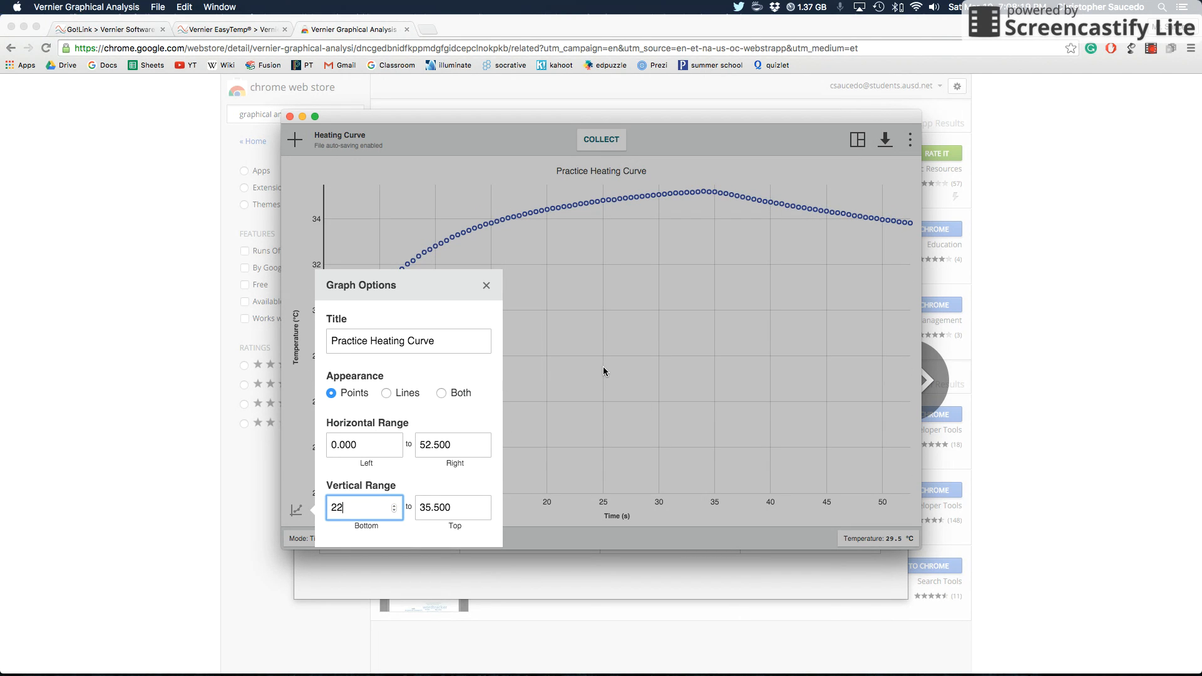
click(486, 286)
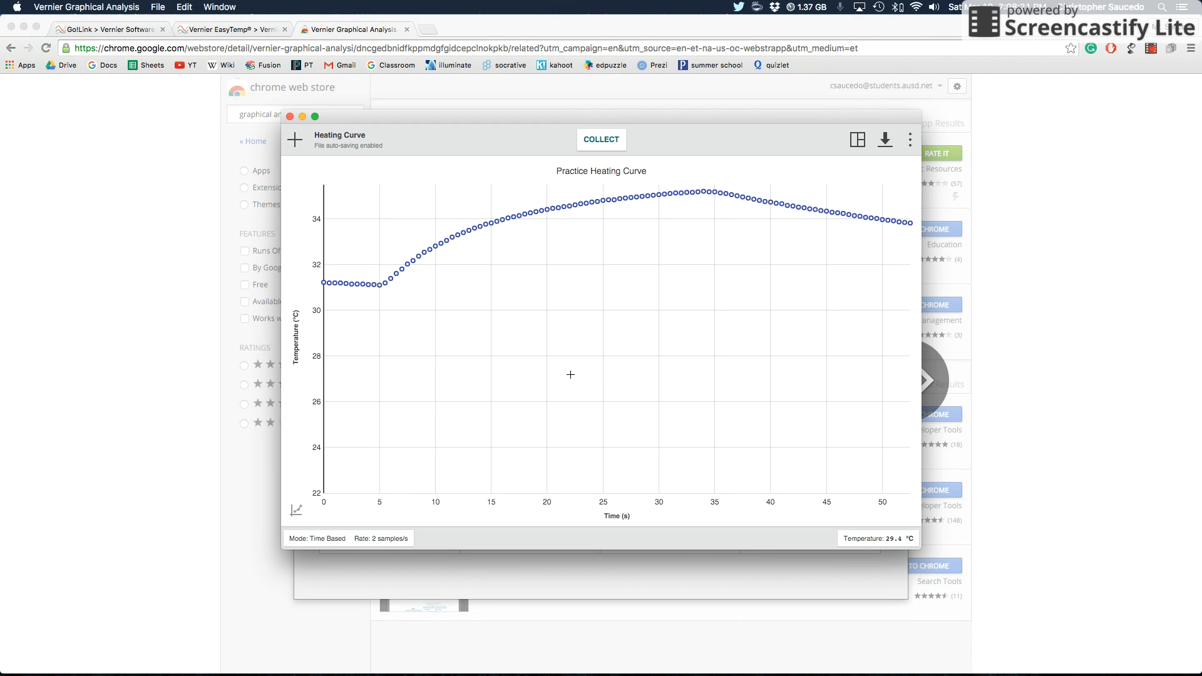
mouse_move(296, 510)
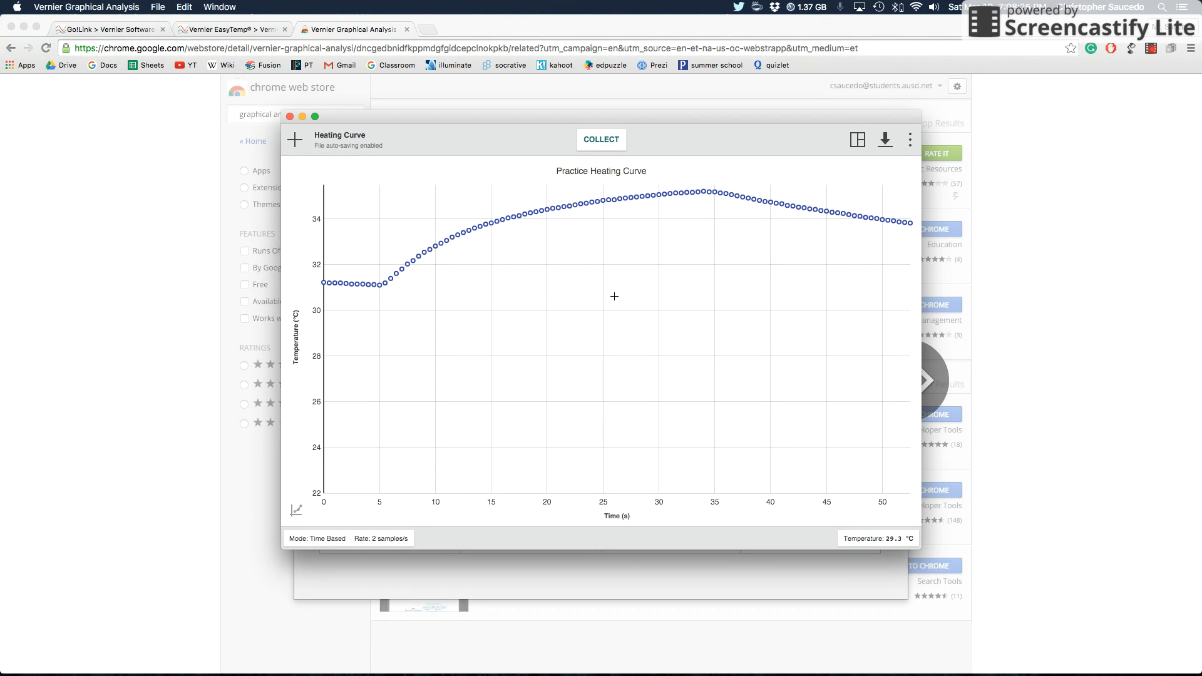
mouse_move(612, 302)
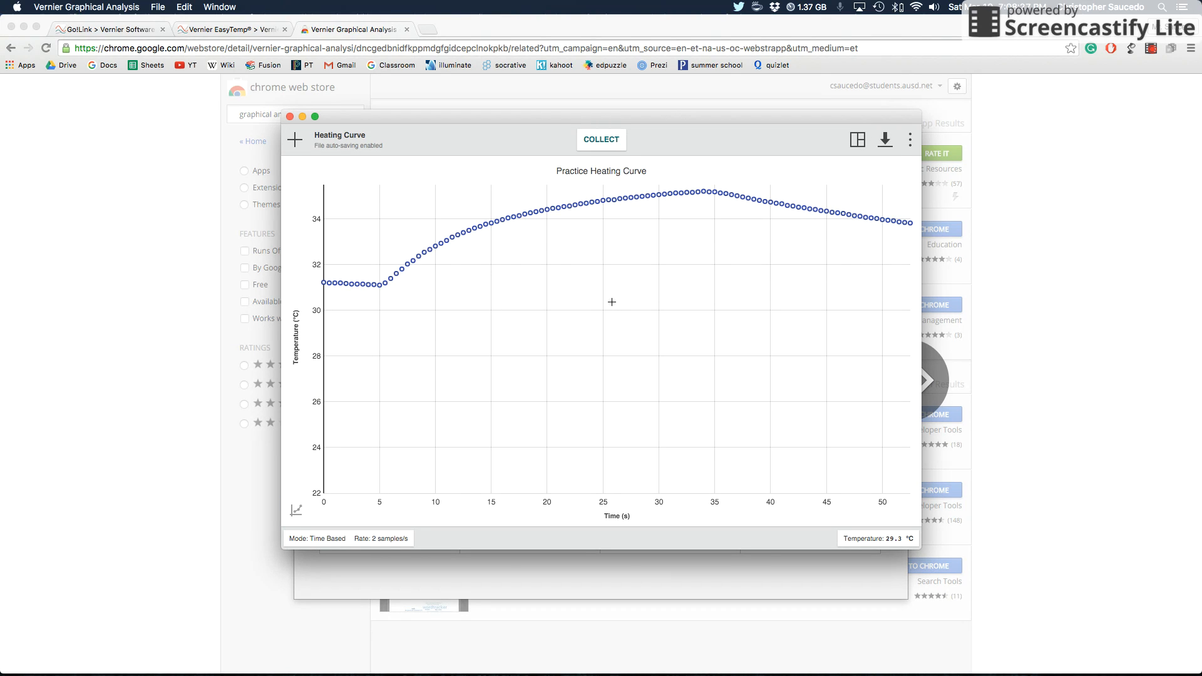
mouse_move(572, 293)
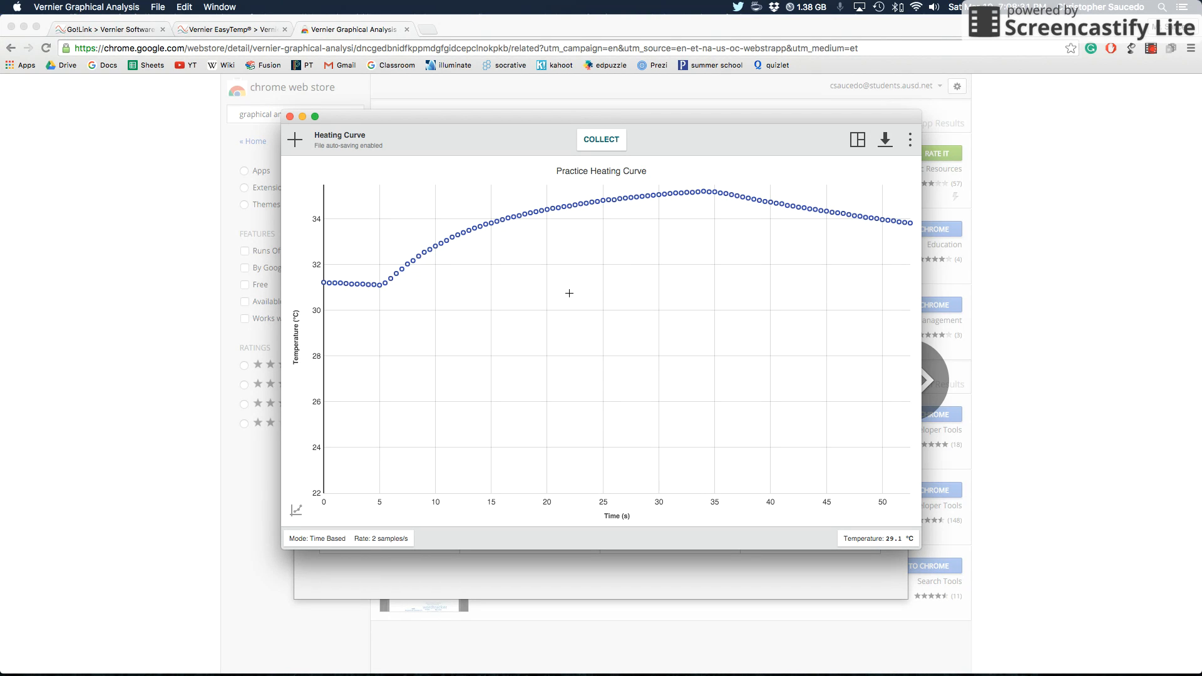
mouse_move(695, 361)
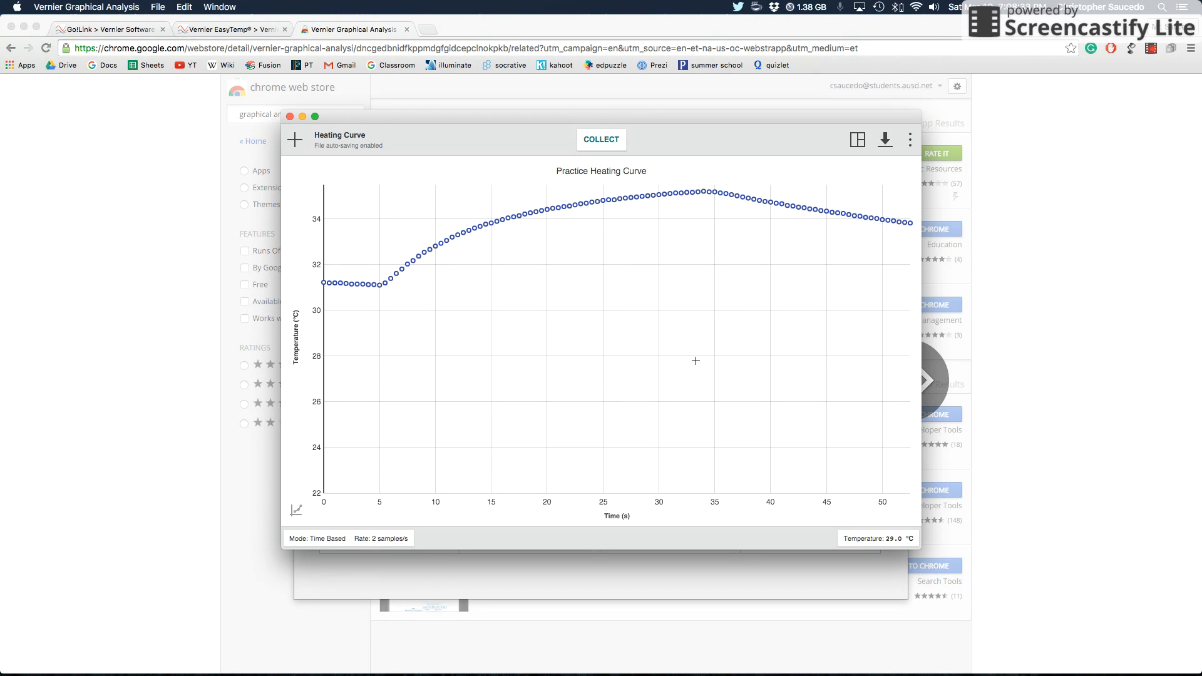